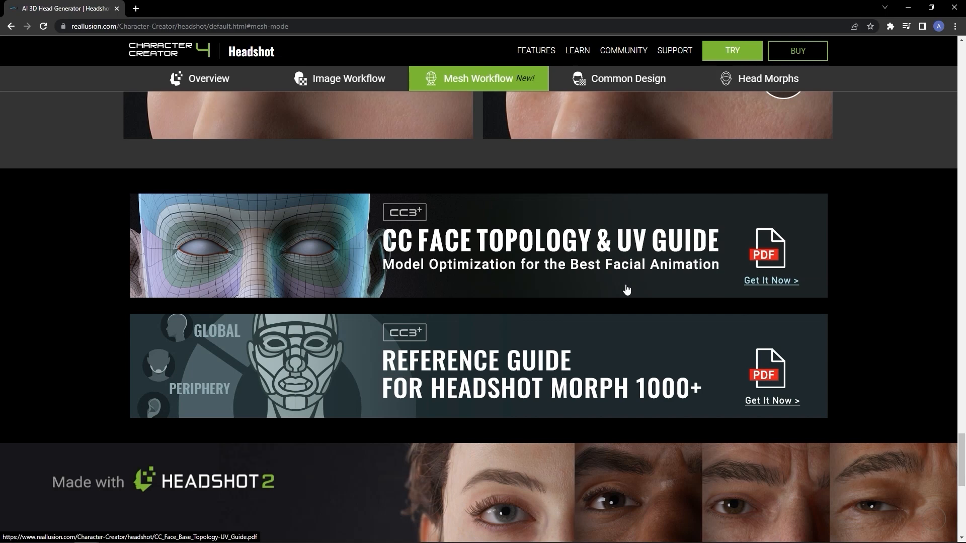
Get the CC Face Topology & UV Guide PDF from the Headshot Mesh Workflow page.
{"action": "left_click", "coordinate": [770, 280]}
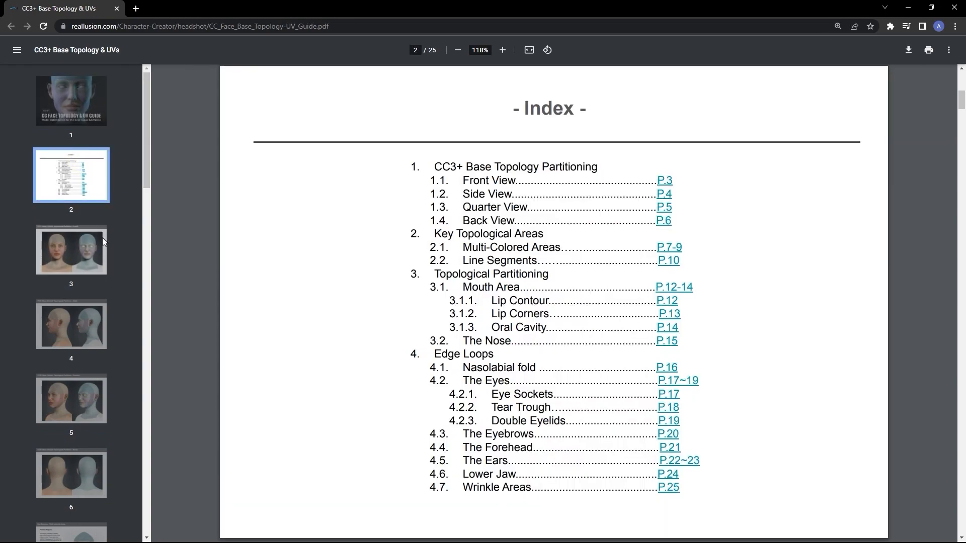
Review the side and quarter view partitions, then the secondary and tertiary key region pages.
{"action": "left_click", "coordinate": [71, 325]}
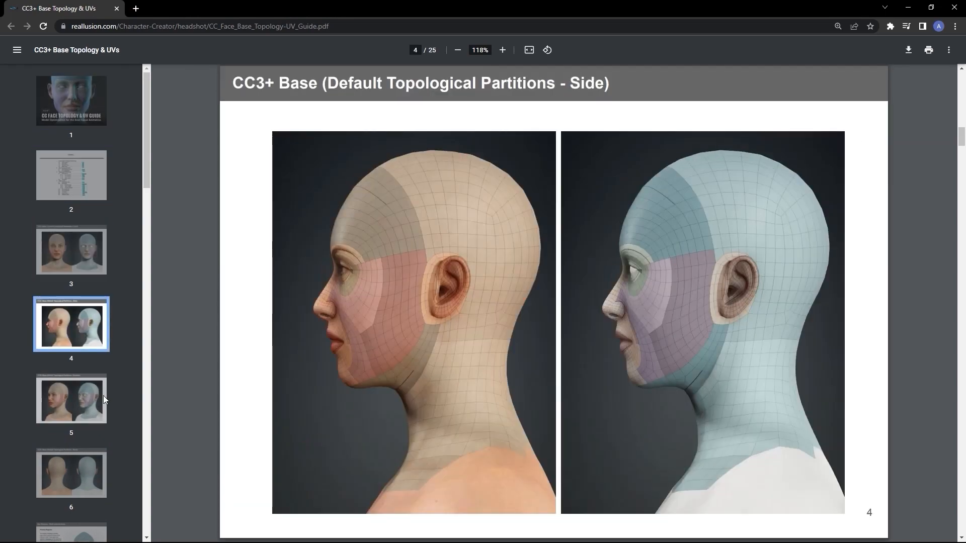
{"action": "left_click", "coordinate": [71, 473]}
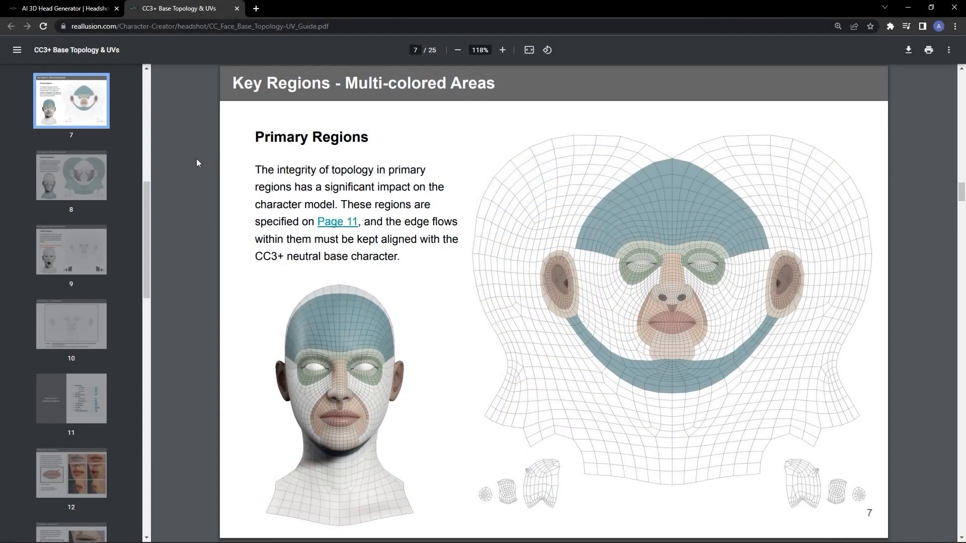
{"action": "left_click", "coordinate": [71, 175]}
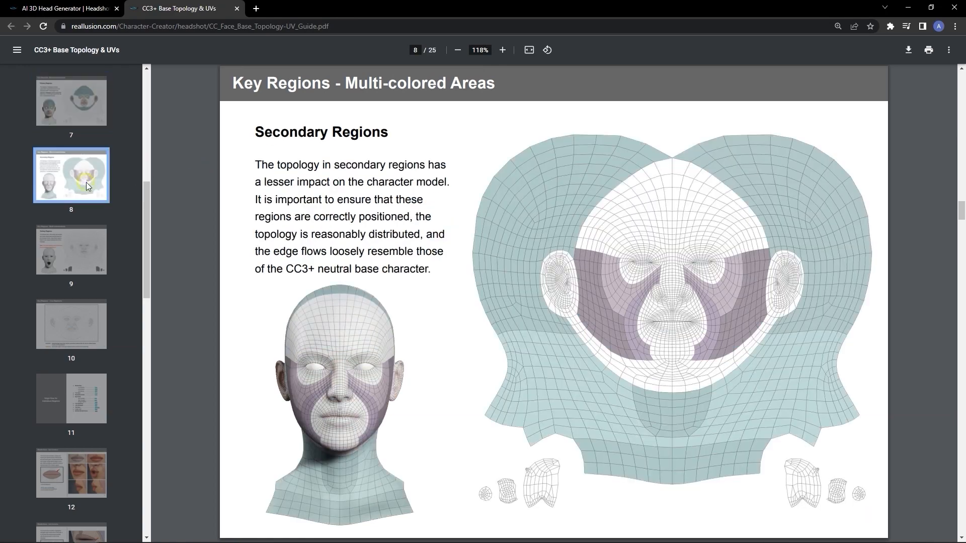
{"action": "left_click", "coordinate": [70, 249]}
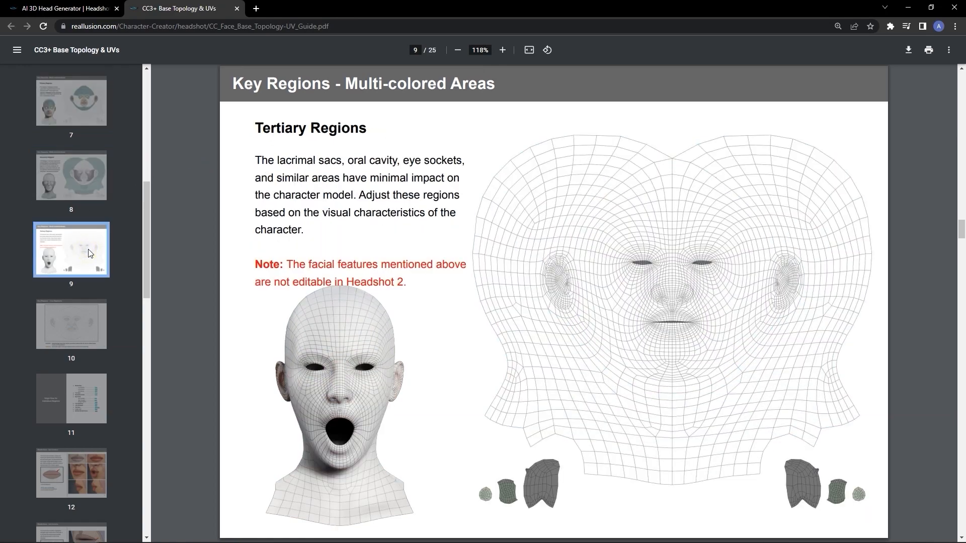
{"action": "left_click", "coordinate": [70, 324]}
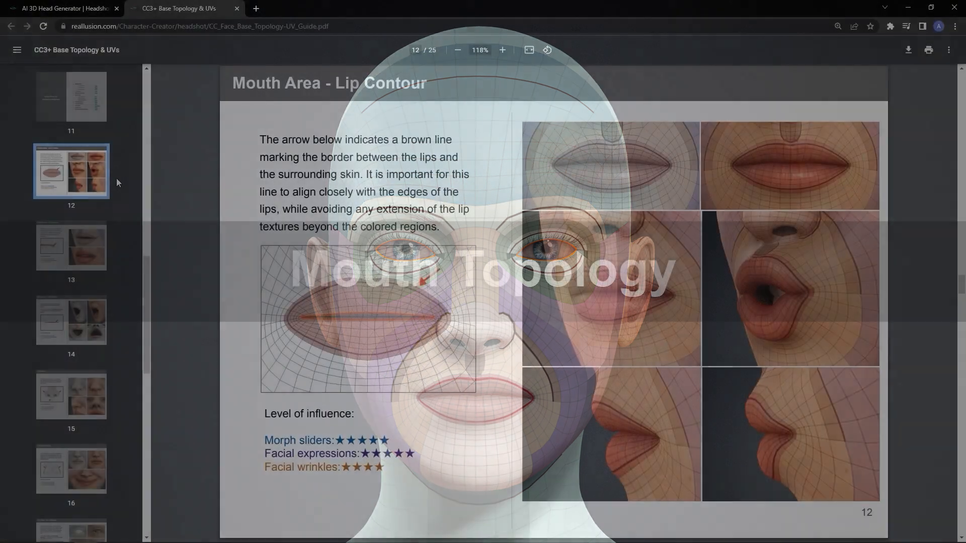
Move on to the mouth area pages for lip corners and the oral cavity.
{"action": "left_click", "coordinate": [70, 246]}
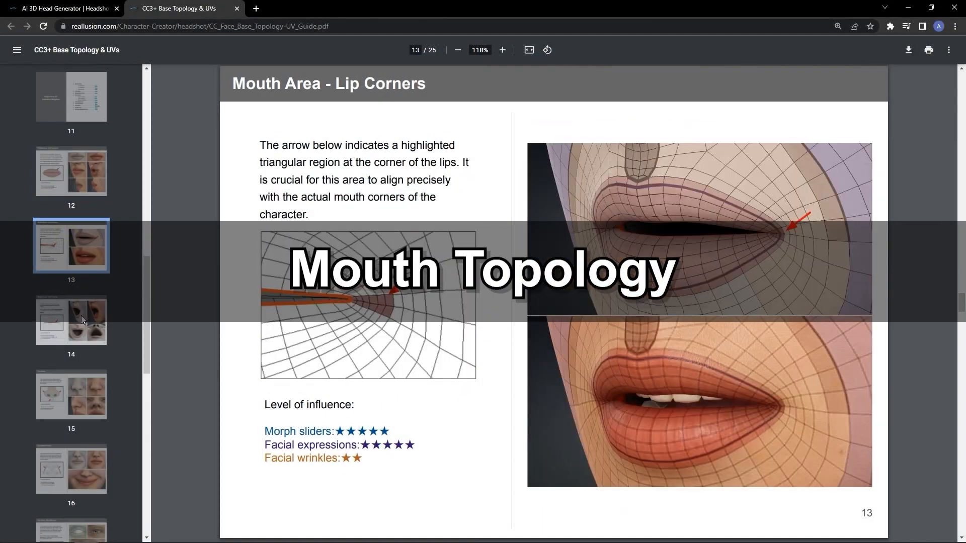
{"action": "left_click", "coordinate": [71, 319]}
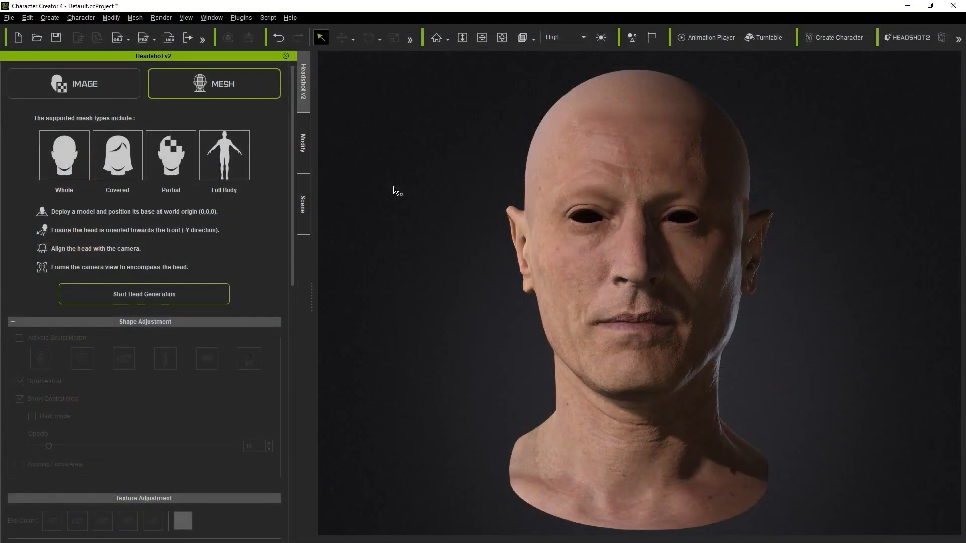
Start Head Generation from the loaded bald mesh in Headshot's MESH mode.
{"action": "left_click", "coordinate": [143, 294]}
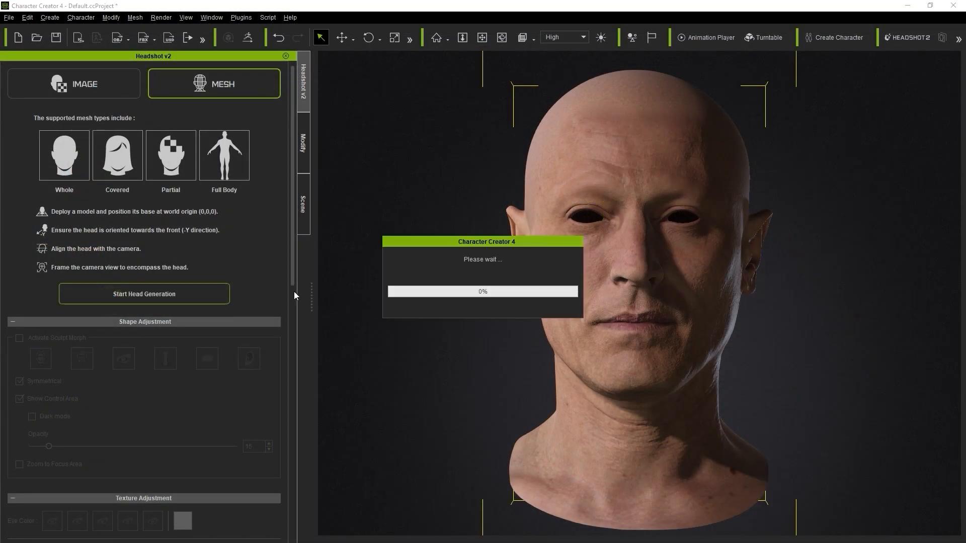
{"action": "left_click", "coordinate": [144, 294]}
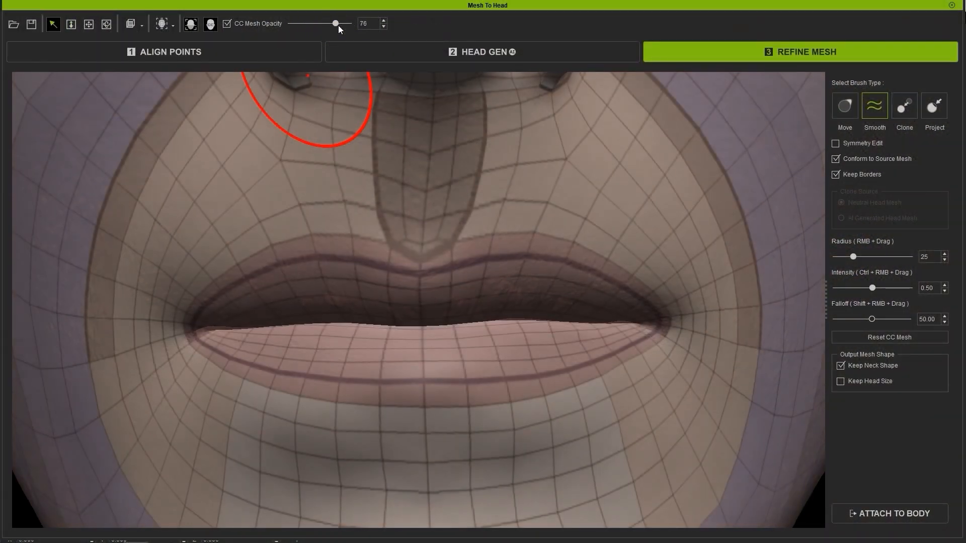
Vary CC Mesh Opacity to compare the CC lips against the scanned lips.
{"action": "left_click_drag", "start_coordinate": [334, 23], "coordinate": [289, 23]}
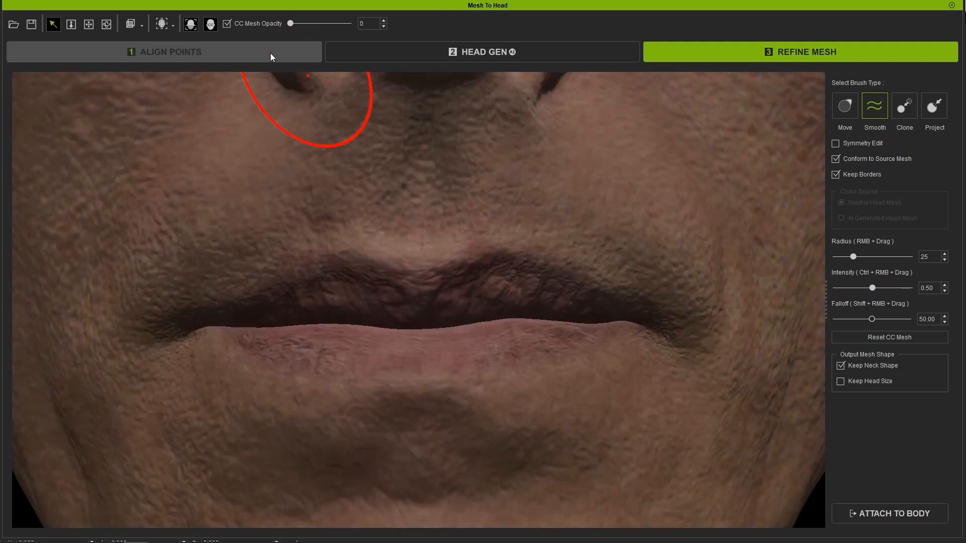
{"action": "left_click_drag", "start_coordinate": [290, 23], "coordinate": [298, 23]}
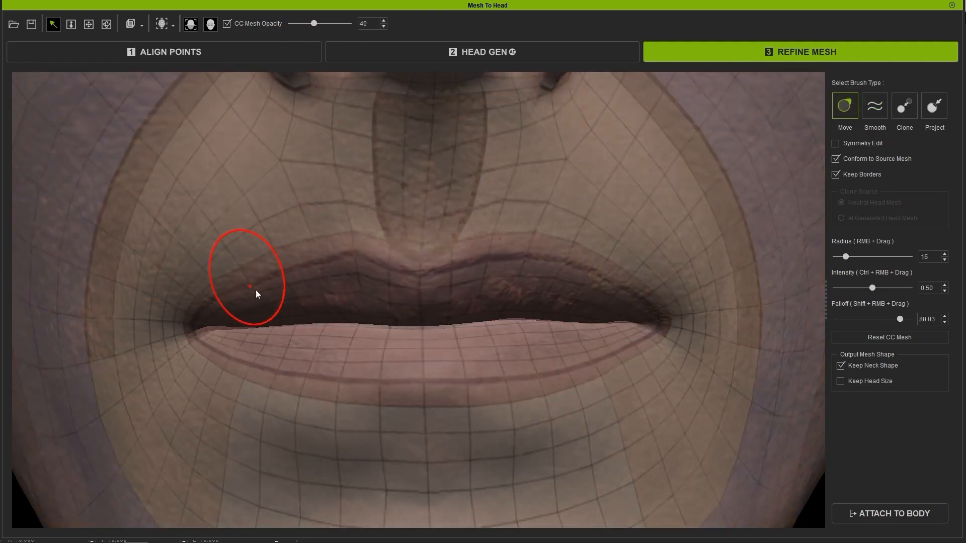
{"action": "left_click_drag", "start_coordinate": [315, 23], "coordinate": [333, 23]}
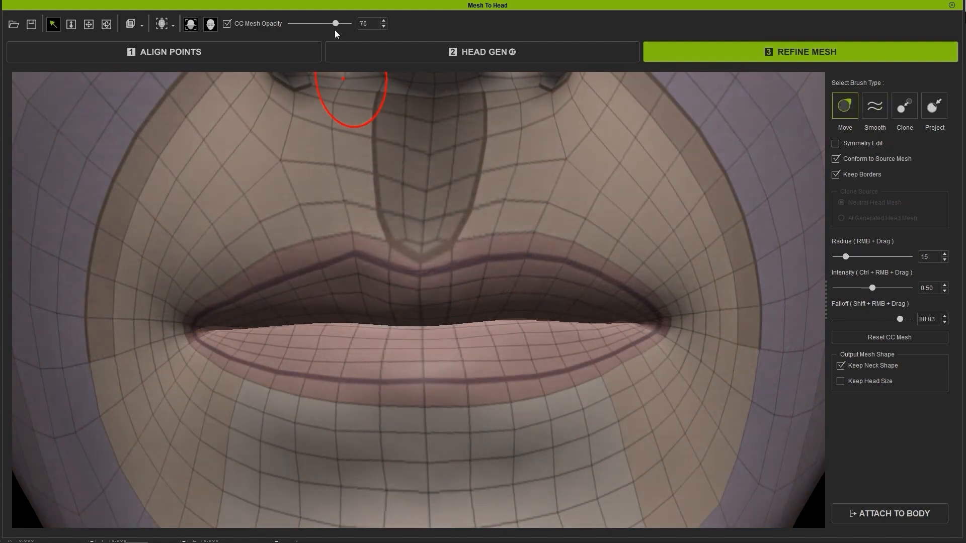
{"action": "left_click_drag", "start_coordinate": [334, 24], "coordinate": [308, 23]}
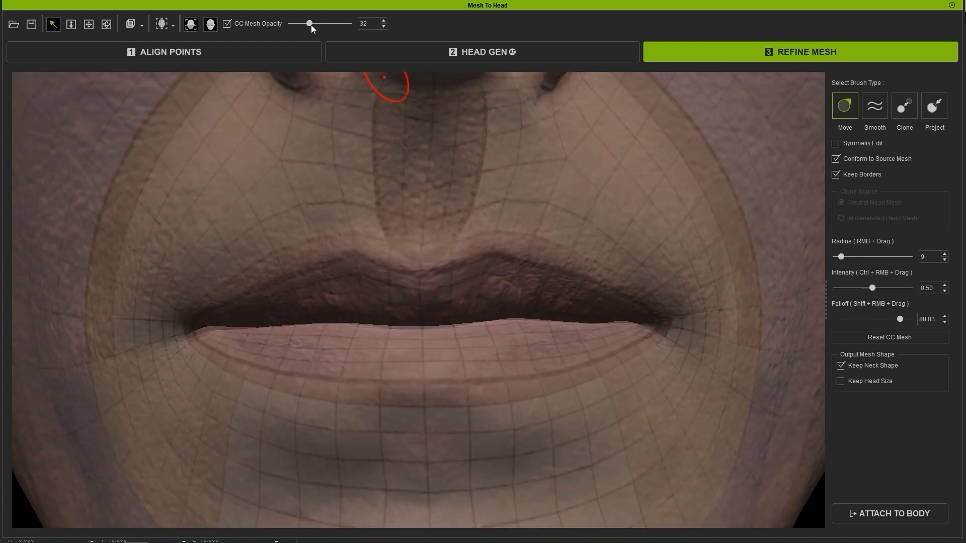
With the Move brush, pull the lower lip edge onto the scan's lip contour.
{"action": "left_click", "coordinate": [873, 105]}
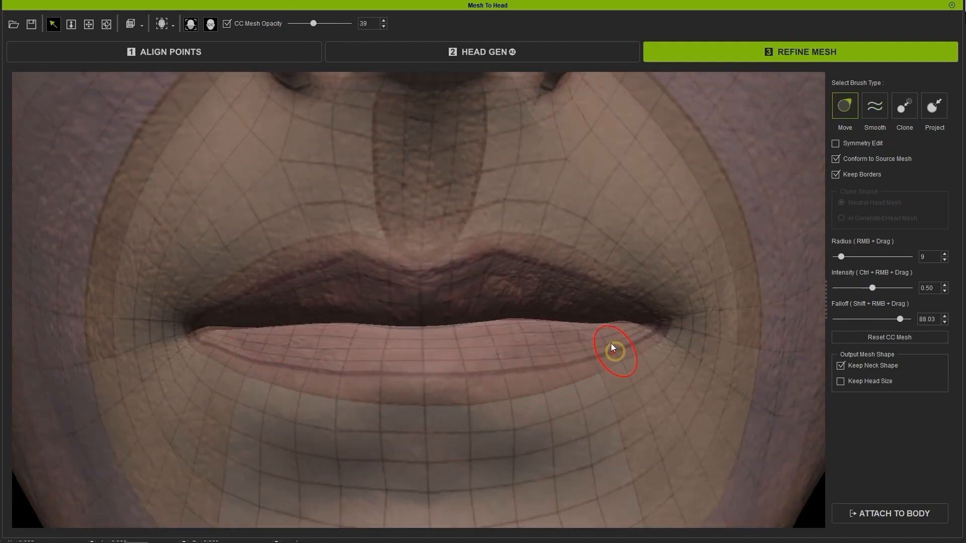
{"action": "left_click_drag", "start_coordinate": [314, 23], "coordinate": [290, 24]}
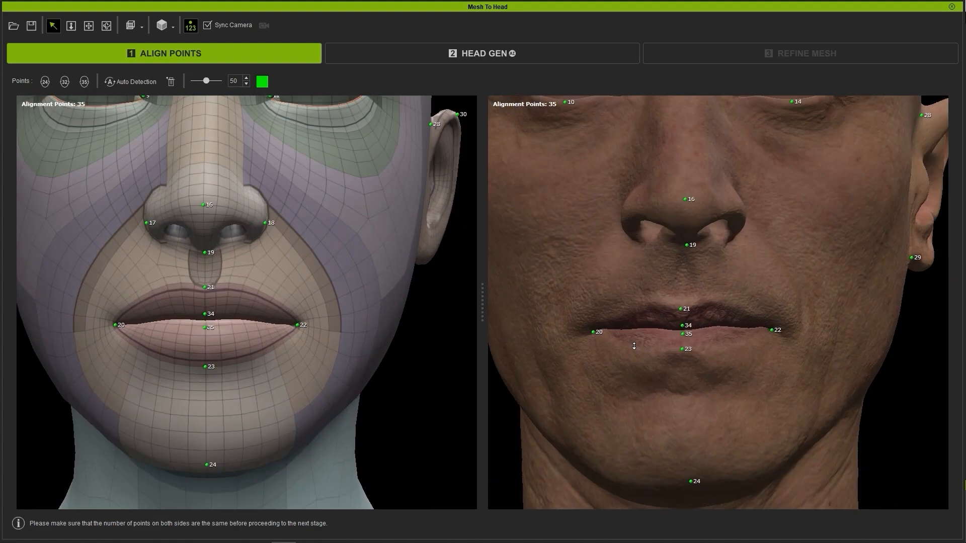
Back in Refine Mesh with the overlay faded, smooth the mesh around the mouth corner.
{"action": "left_click", "coordinate": [799, 51]}
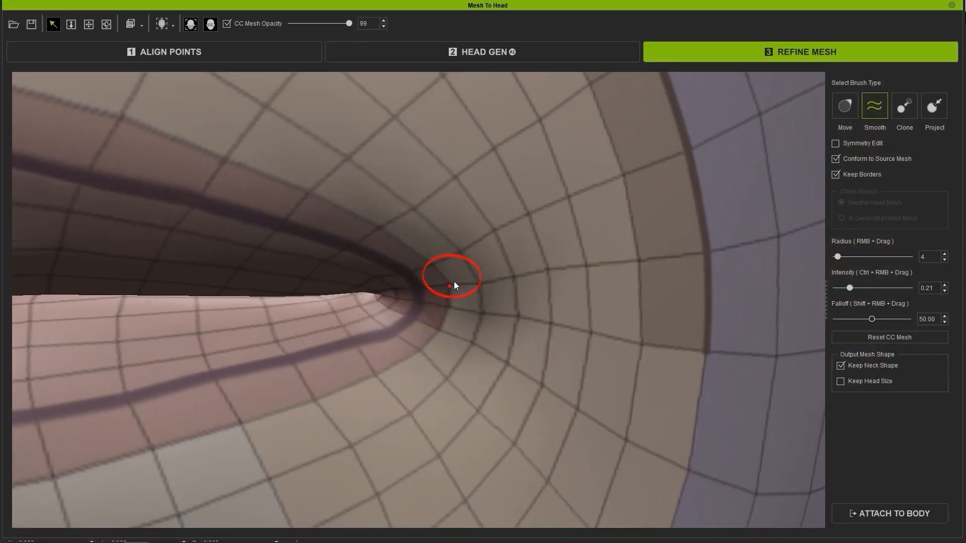
{"action": "left_click_drag", "start_coordinate": [349, 23], "coordinate": [325, 23]}
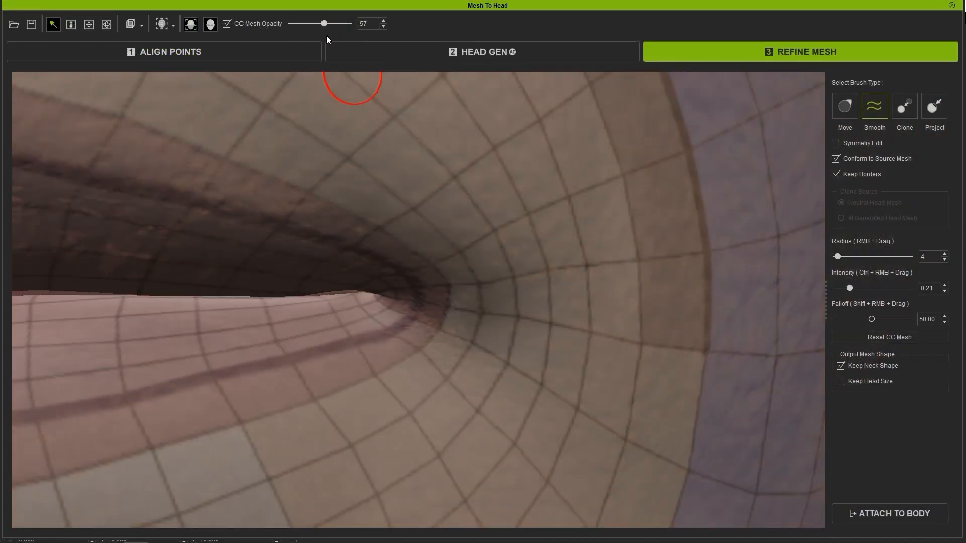
{"action": "left_click_drag", "start_coordinate": [325, 23], "coordinate": [349, 24]}
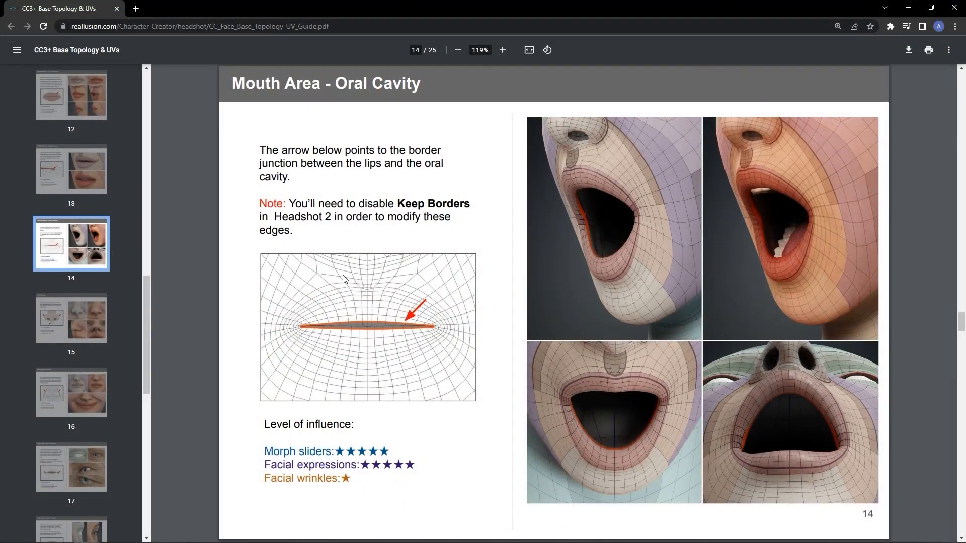
{"action": "mouse_move", "coordinate": [621, 247]}
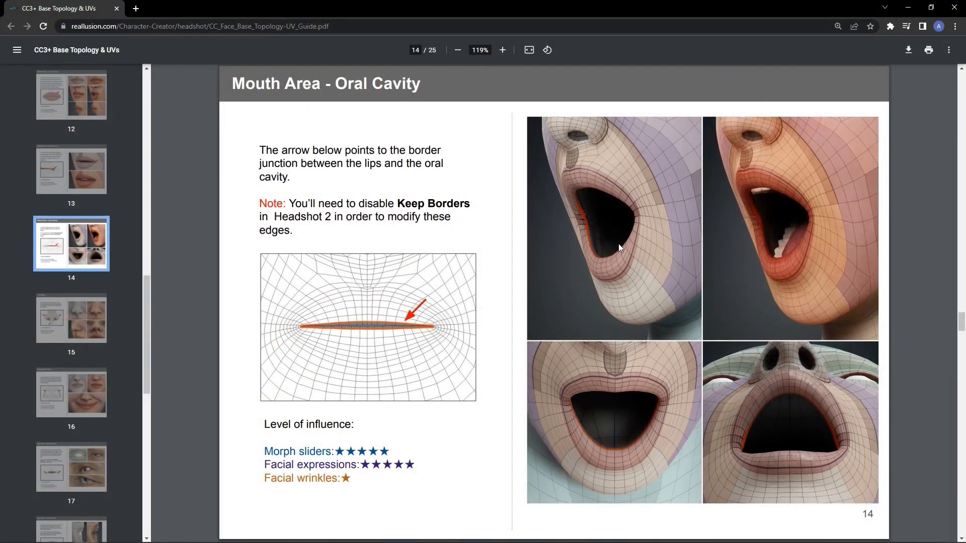
Enlarge the page 14 oral cavity illustration and scroll on toward the nose page.
{"action": "left_click", "coordinate": [502, 50]}
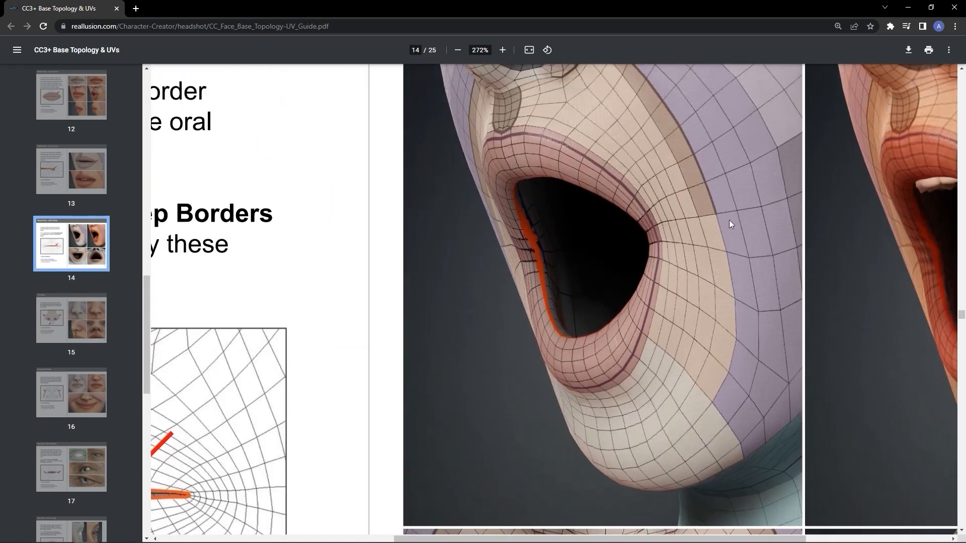
{"action": "scroll", "scroll_direction": "down", "scroll_amount": 3}
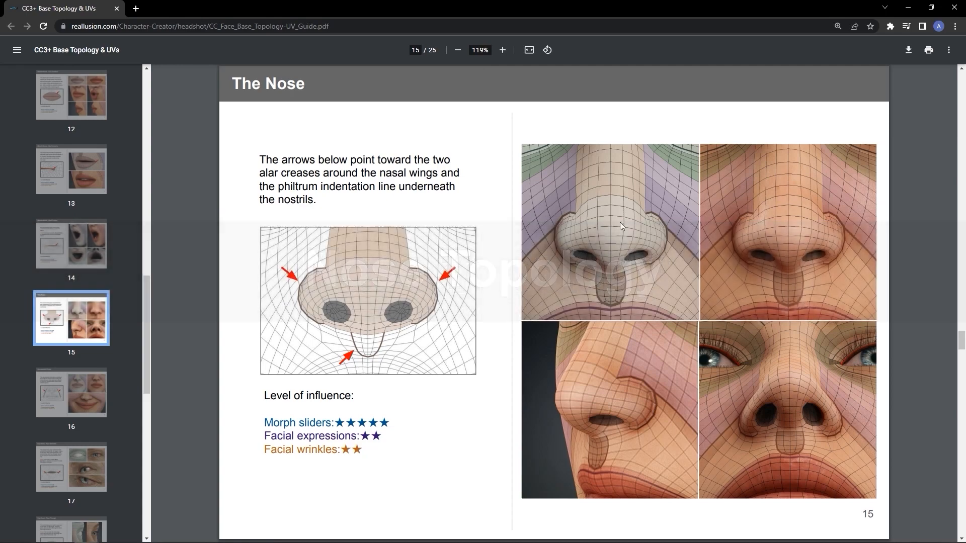
Zoom page 15 to 272% and scroll to the nose topology image.
{"action": "left_click", "coordinate": [501, 50]}
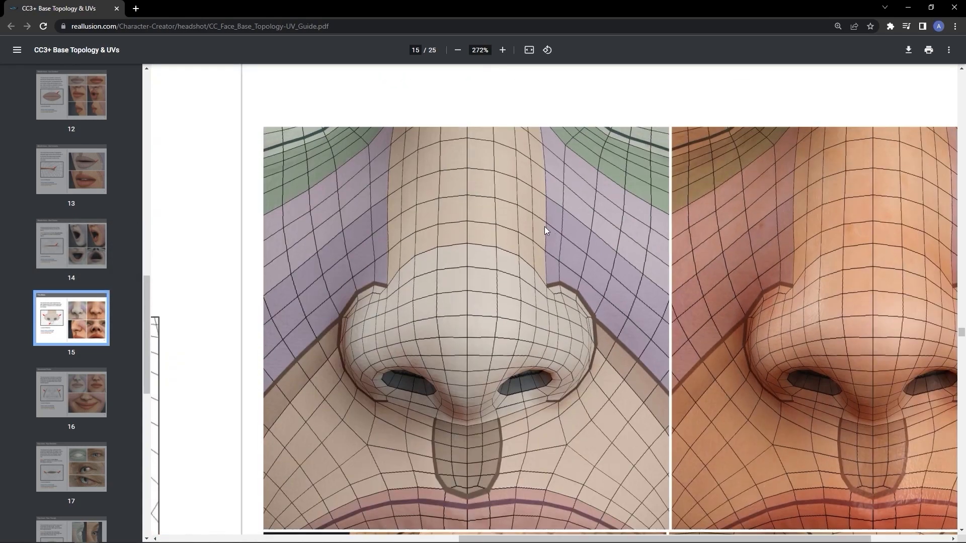
{"action": "scroll", "scroll_direction": "down", "scroll_amount": 3}
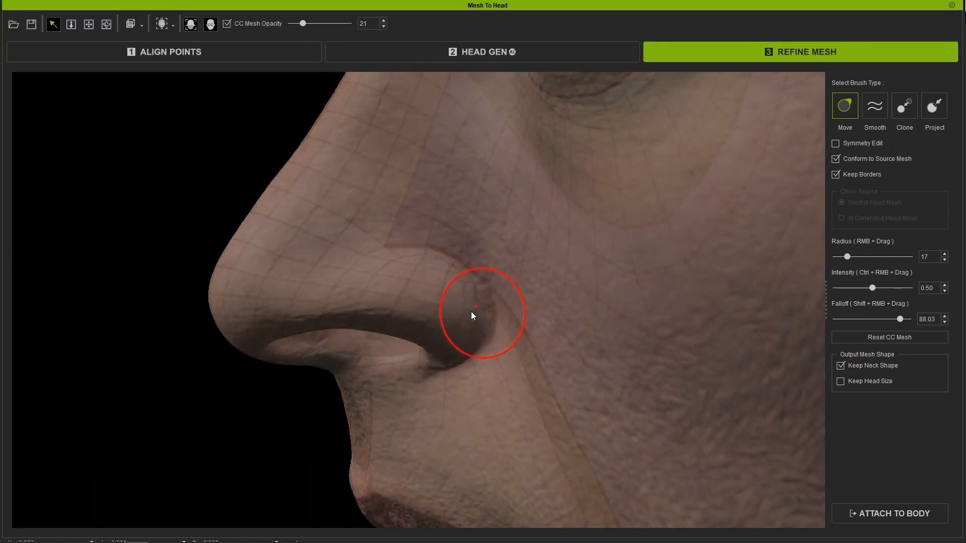
Move the nostril edge mesh onto the scanned nose wing, fading the guide mesh to check.
{"action": "left_click_drag", "start_coordinate": [302, 23], "coordinate": [338, 23]}
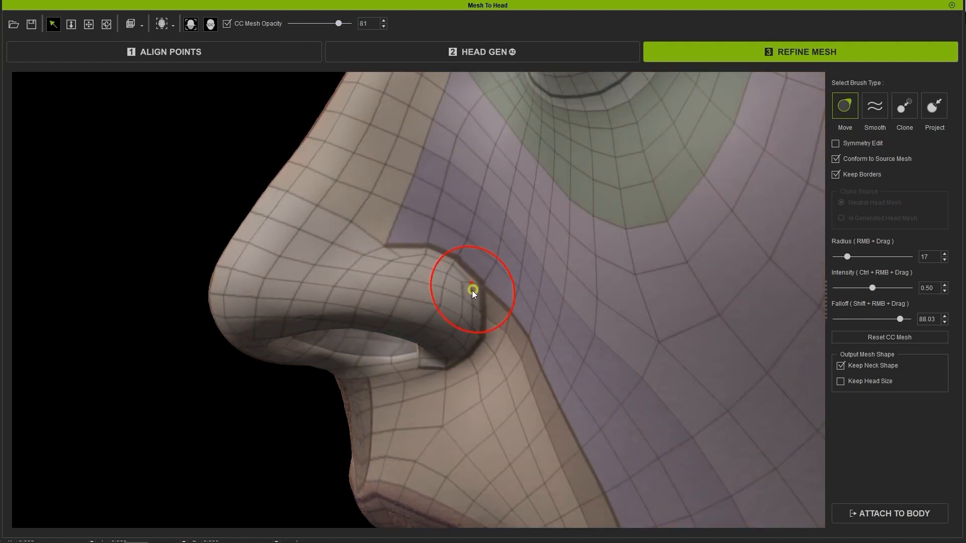
{"action": "left_click", "coordinate": [873, 104]}
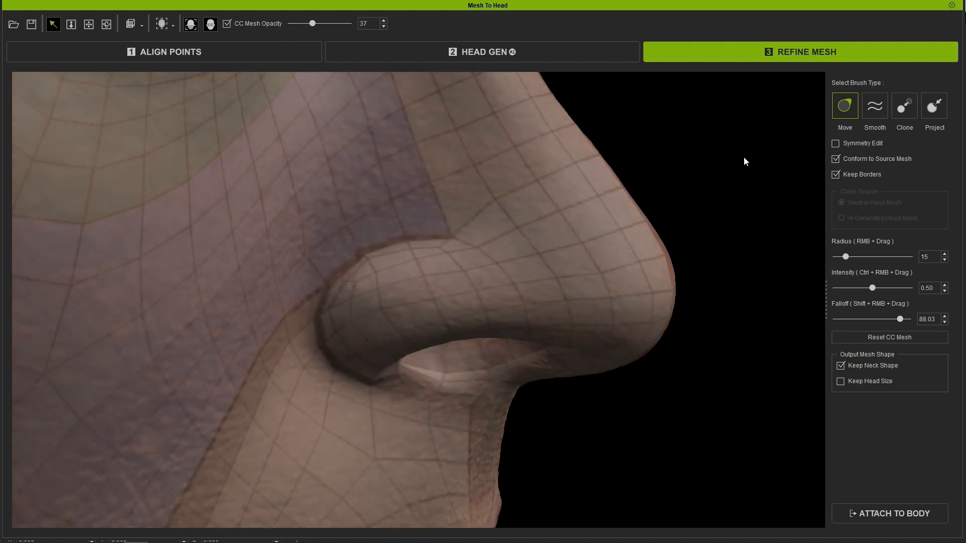
{"action": "left_click_drag", "start_coordinate": [314, 23], "coordinate": [309, 23]}
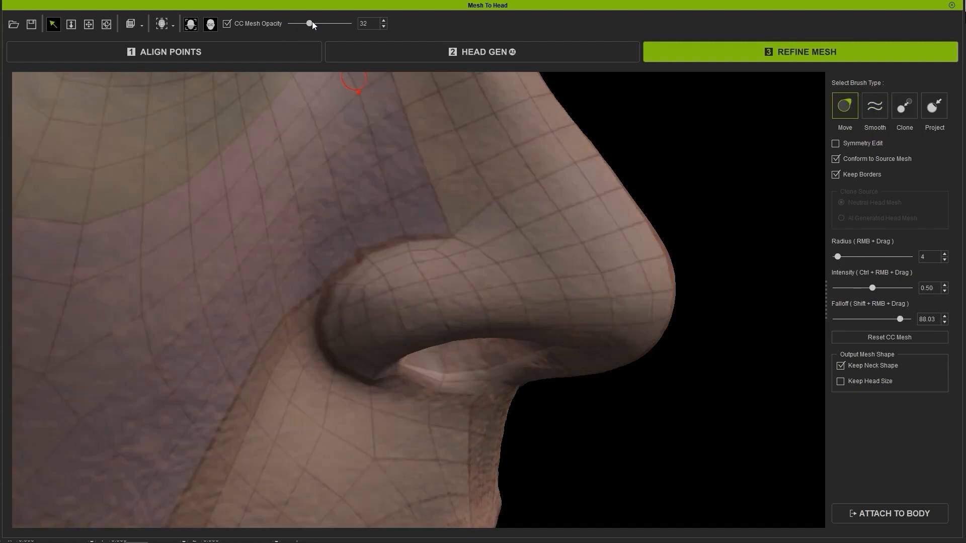
{"action": "left_click", "coordinate": [874, 105]}
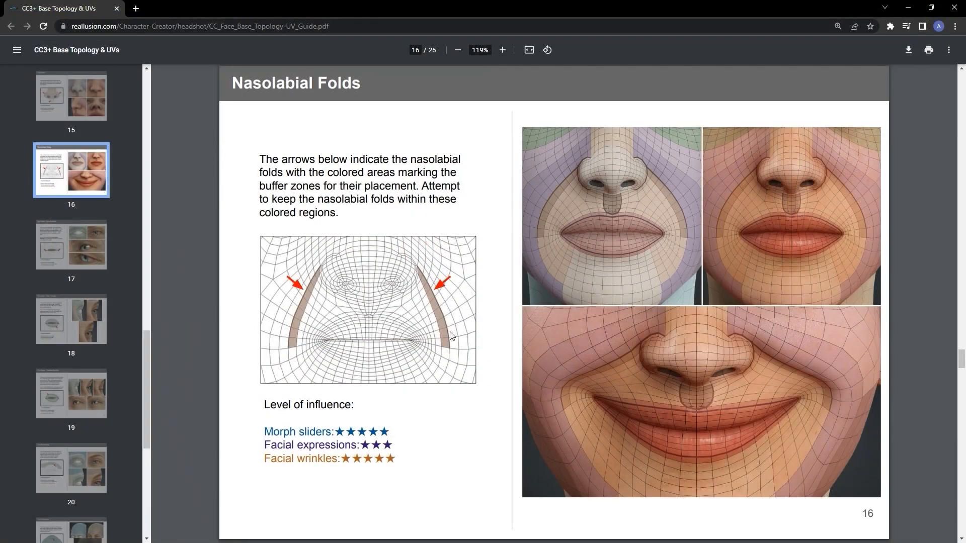
Zoom page 16 to 232% on the Nasolabial Folds illustrations.
{"action": "left_click", "coordinate": [502, 50]}
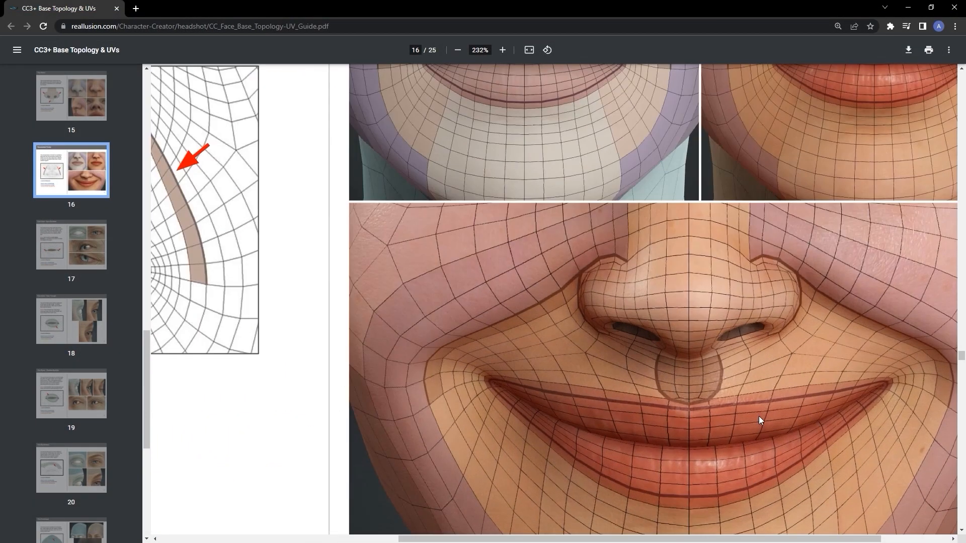
{"action": "scroll", "scroll_direction": "down", "scroll_amount": 3}
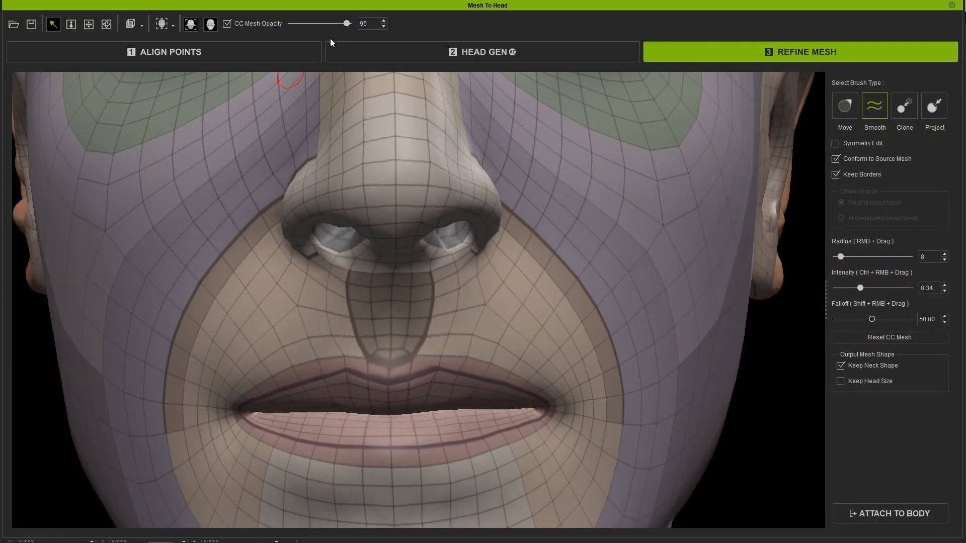
With the guide mesh see-through, switch between Smooth and Move to nudge the fold near the mouth corner.
{"action": "left_click_drag", "start_coordinate": [347, 23], "coordinate": [336, 23]}
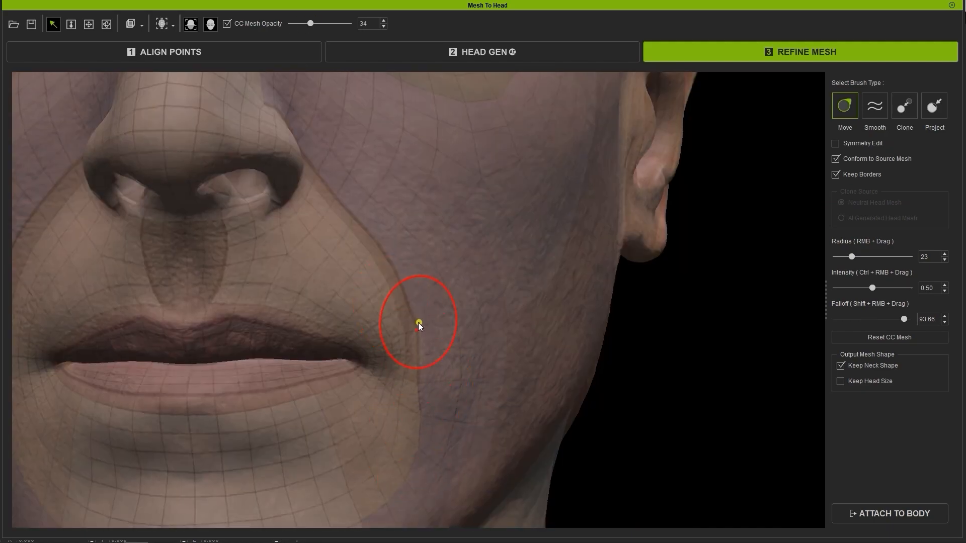
{"action": "left_click", "coordinate": [873, 106]}
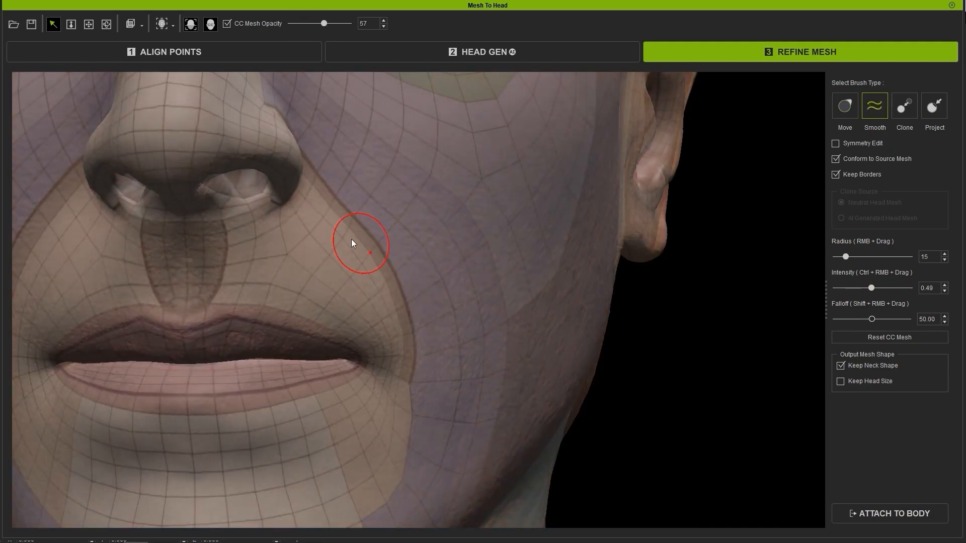
{"action": "left_click", "coordinate": [843, 104]}
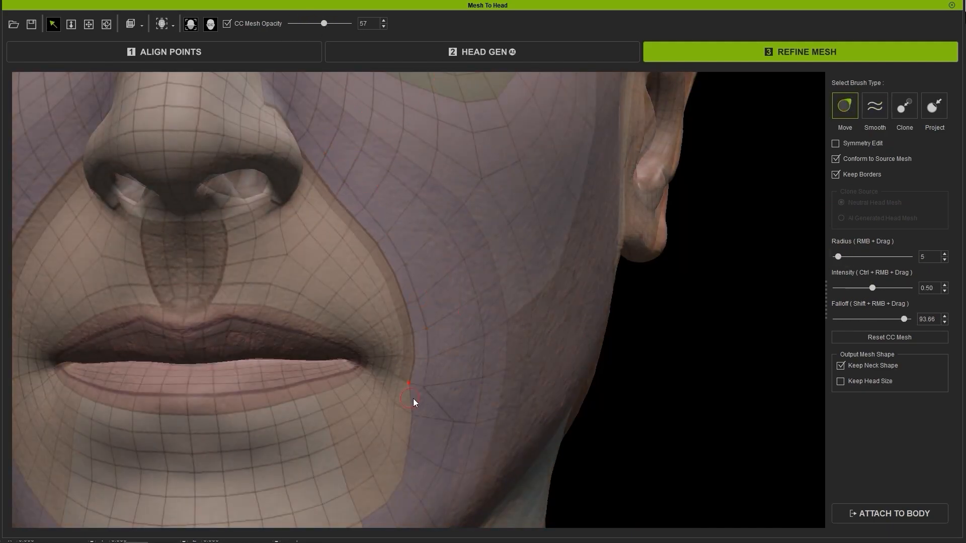
{"action": "left_click", "coordinate": [873, 105]}
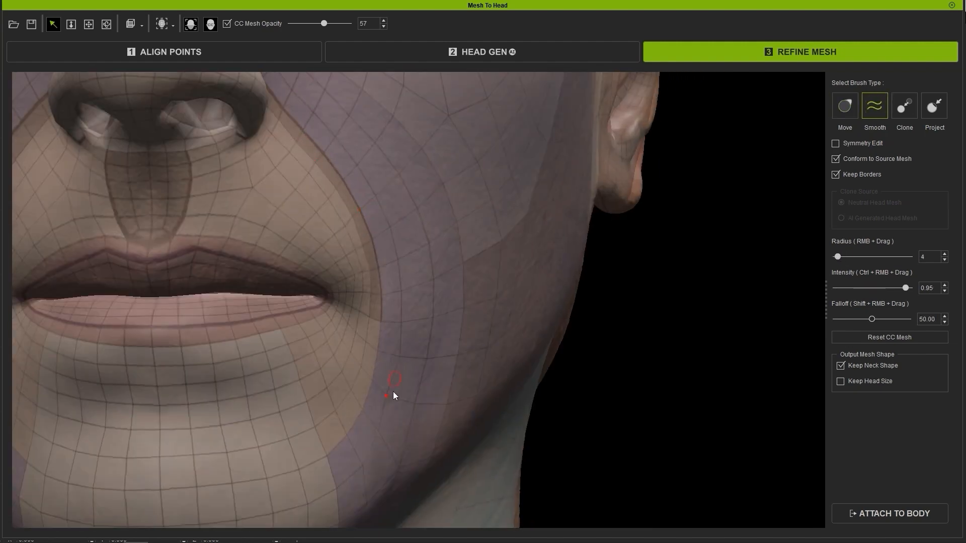
Smooth the fold below the mouth corner and toggle the overlay to compare with the scan.
{"action": "left_click_drag", "start_coordinate": [325, 23], "coordinate": [292, 23]}
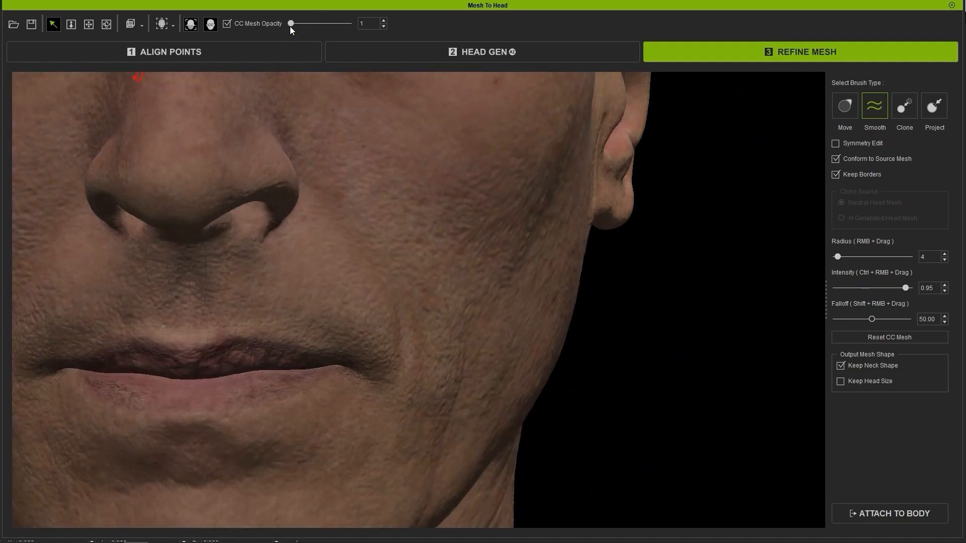
{"action": "left_click_drag", "start_coordinate": [289, 23], "coordinate": [302, 23]}
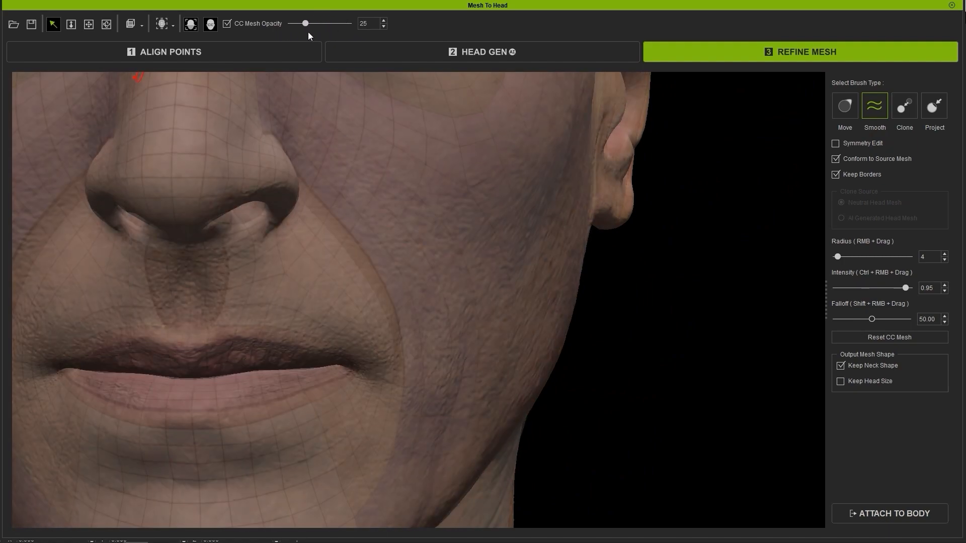
{"action": "left_click_drag", "start_coordinate": [302, 23], "coordinate": [348, 23]}
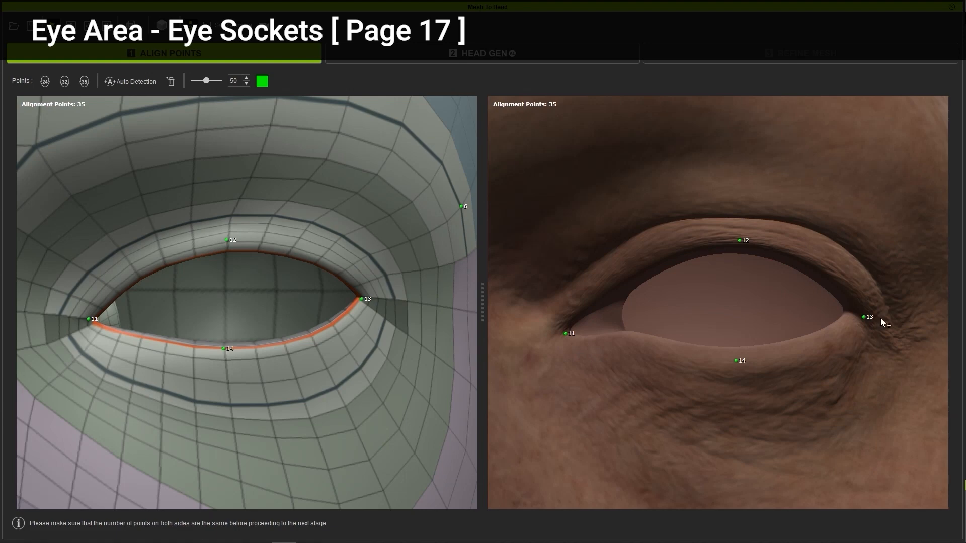
Return to the Refine Mesh stage after checking eye points 11–14.
{"action": "left_click", "coordinate": [800, 51]}
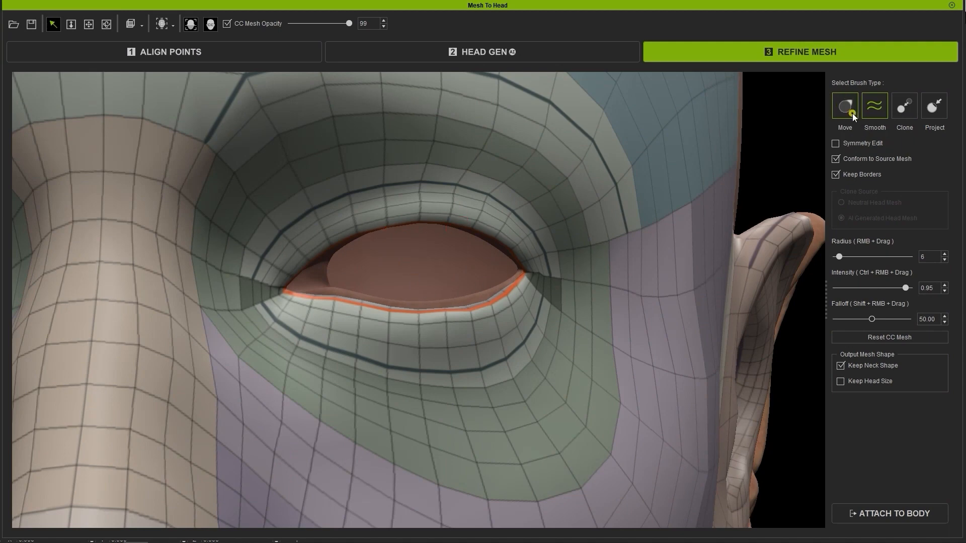
Move the lower eyelid loops with Keep Borders off, then smooth them.
{"action": "left_click", "coordinate": [844, 105]}
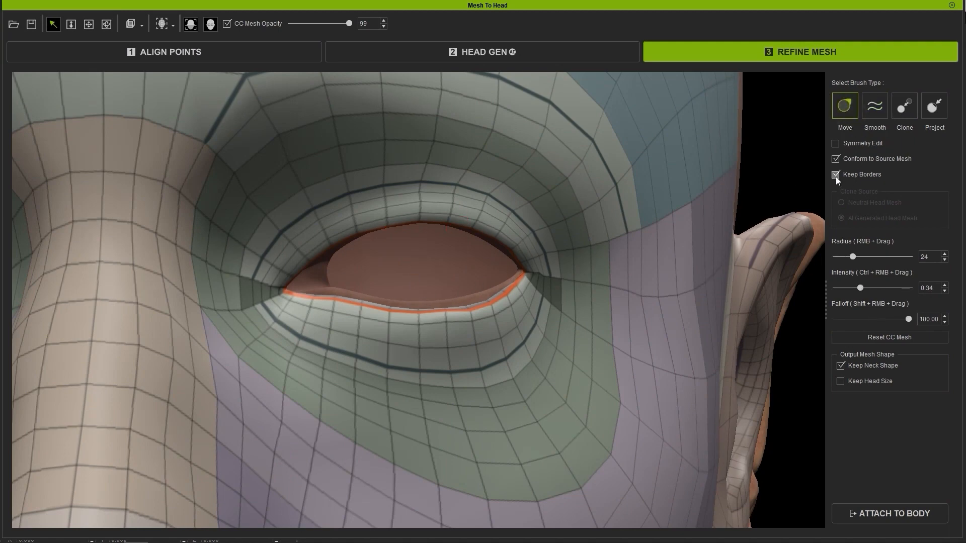
{"action": "left_click", "coordinate": [834, 174]}
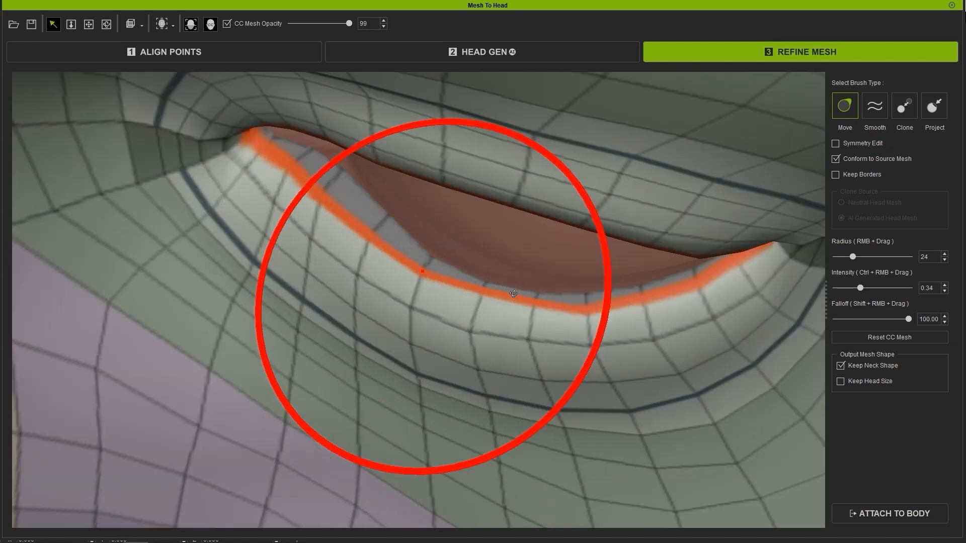
{"action": "left_click", "coordinate": [873, 104]}
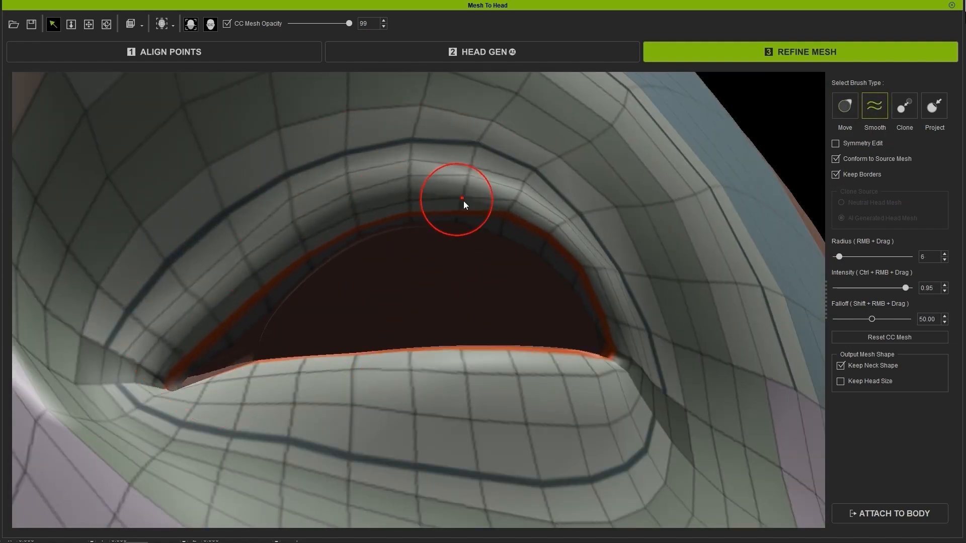
Fade and restore CC Mesh Opacity while reshaping the upper and lower eyelid rims.
{"action": "left_click_drag", "start_coordinate": [349, 23], "coordinate": [320, 23]}
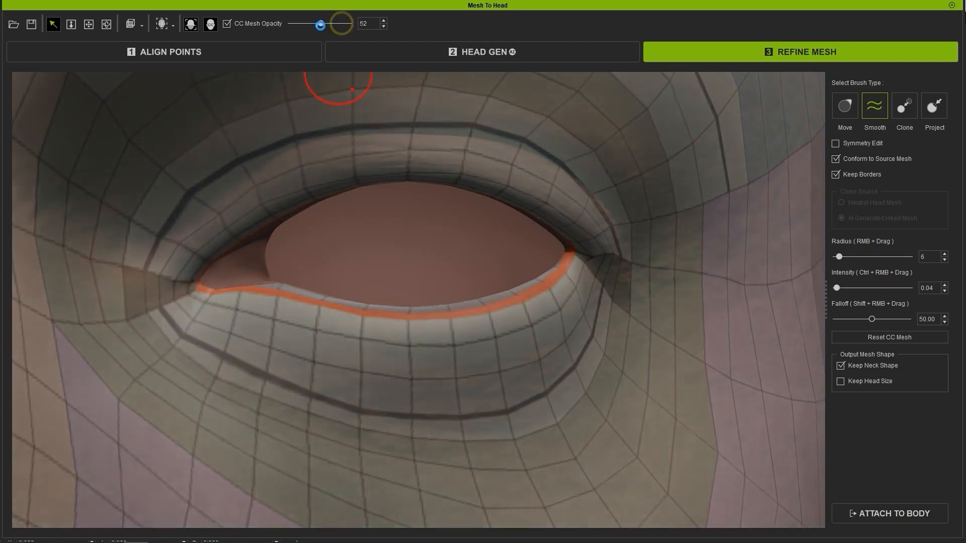
{"action": "left_click_drag", "start_coordinate": [321, 24], "coordinate": [338, 25]}
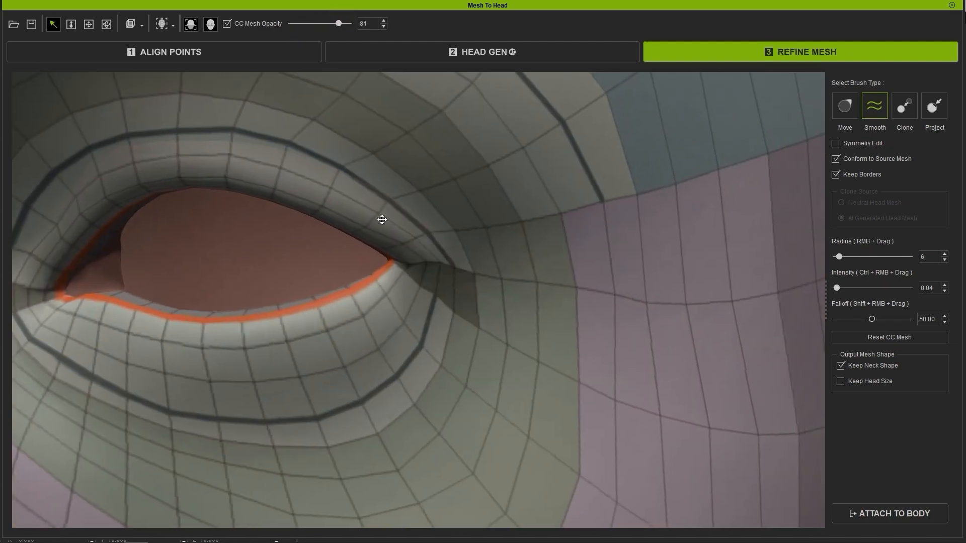
{"action": "left_click_drag", "start_coordinate": [336, 23], "coordinate": [349, 23]}
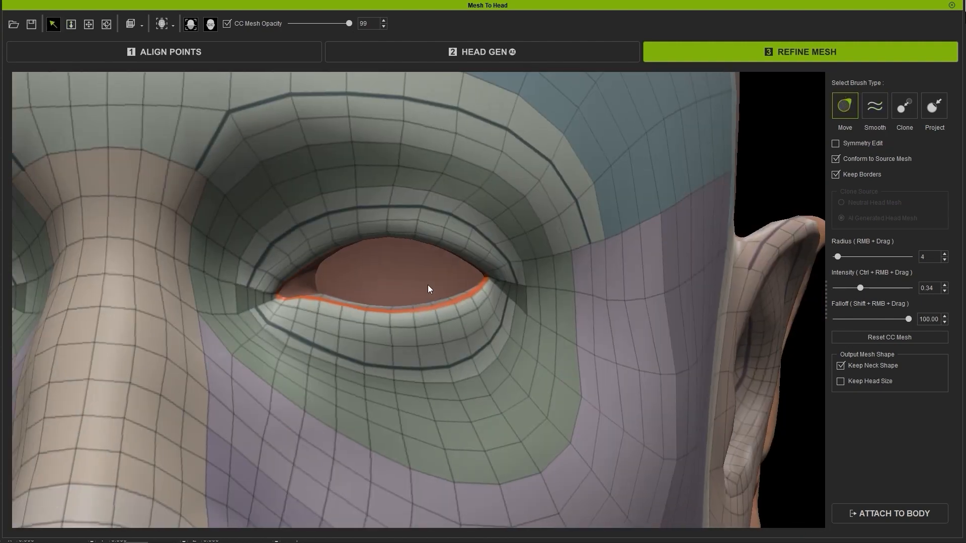
{"action": "left_click_drag", "start_coordinate": [350, 23], "coordinate": [300, 23]}
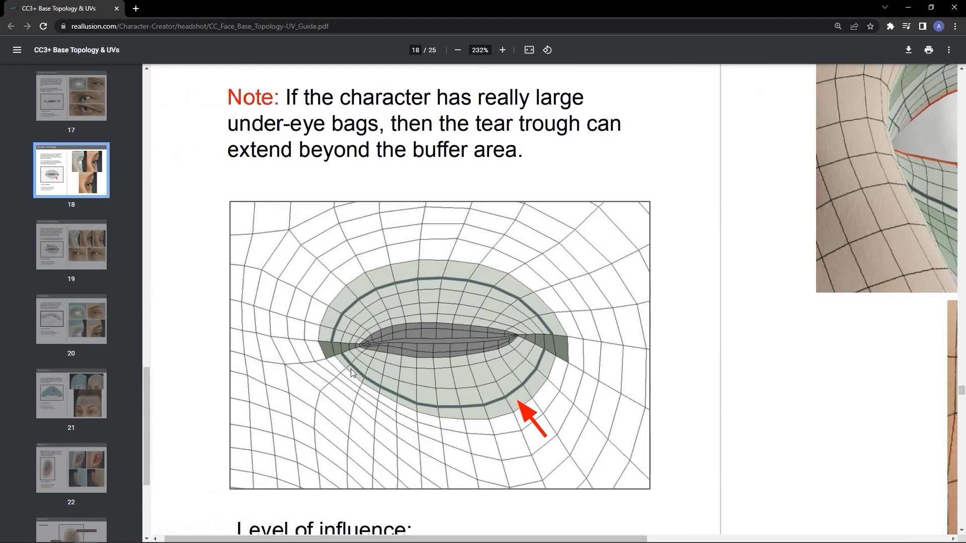
Scroll the topology guide to page 18's tear trough note and diagram.
{"action": "scroll", "scroll_direction": "down", "scroll_amount": 3}
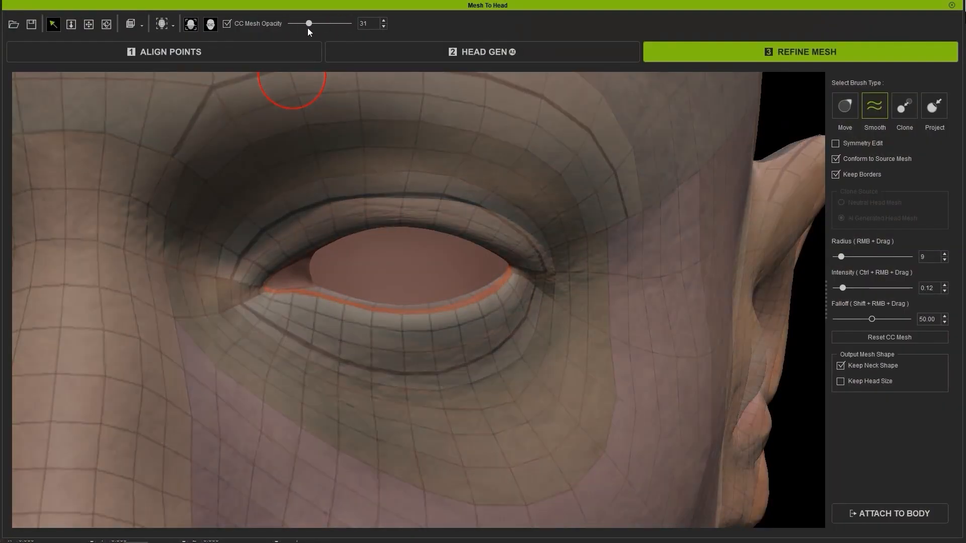
Smooth the upper and lower eyelid loops, lowering CC Mesh Opacity to compare with the scan.
{"action": "left_click", "coordinate": [844, 105]}
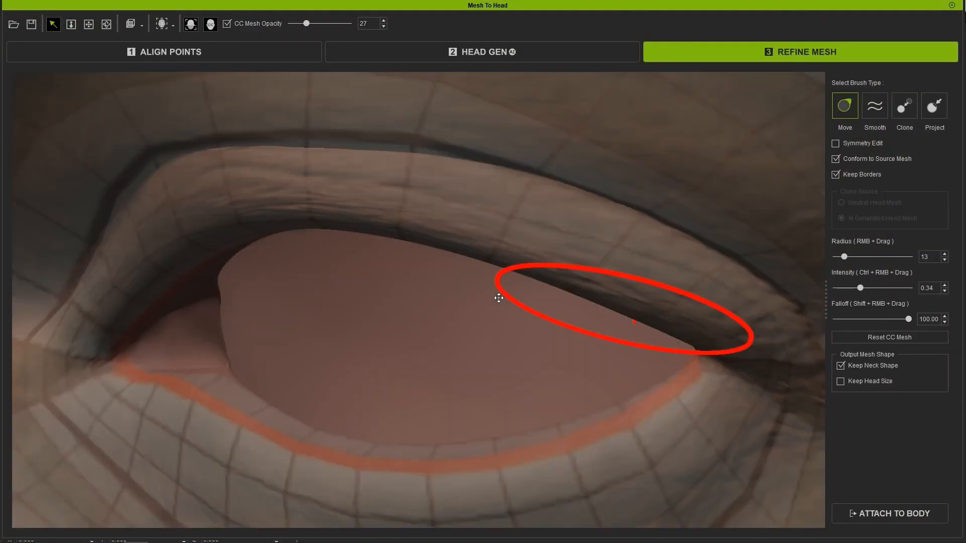
{"action": "left_click", "coordinate": [873, 104]}
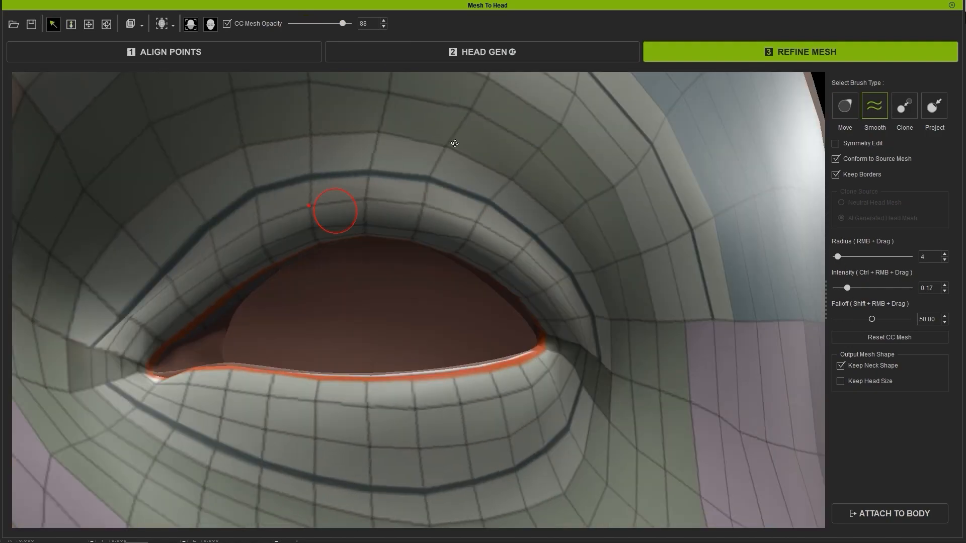
{"action": "left_click_drag", "start_coordinate": [342, 23], "coordinate": [316, 23]}
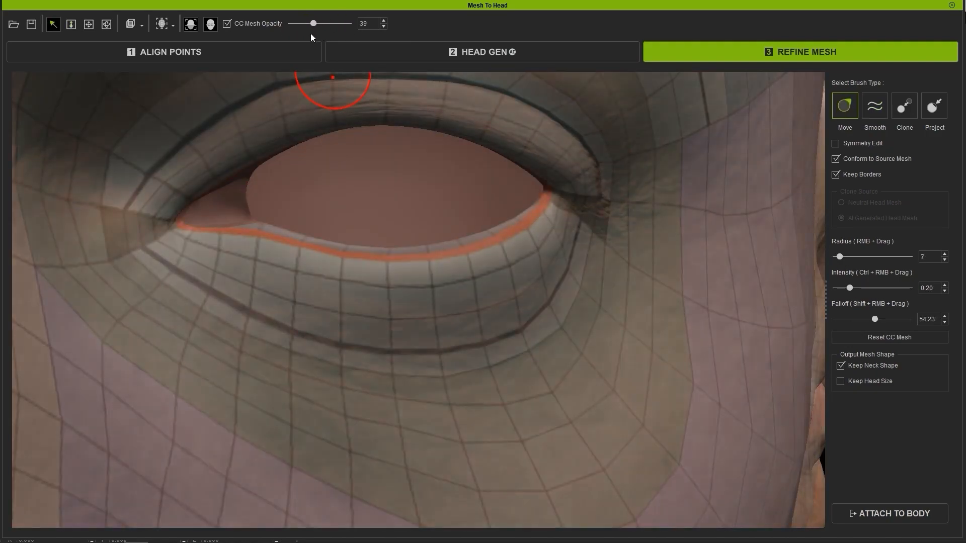
{"action": "left_click", "coordinate": [874, 106]}
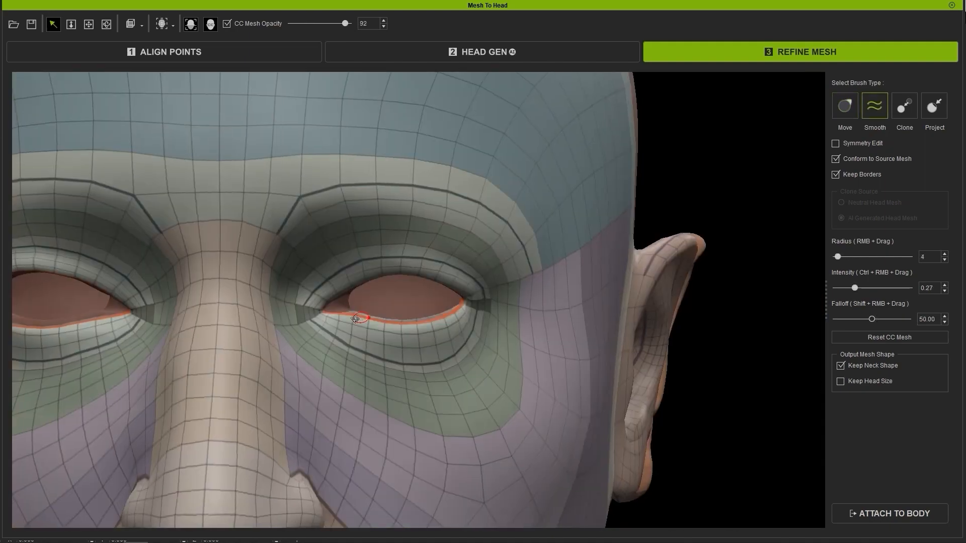
{"action": "left_click_drag", "start_coordinate": [340, 23], "coordinate": [298, 23]}
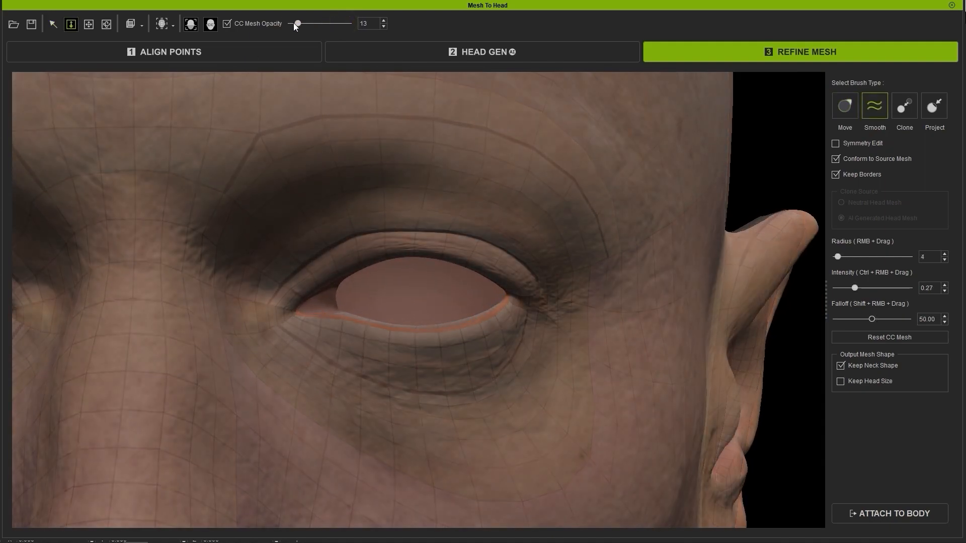
{"action": "left_click_drag", "start_coordinate": [297, 23], "coordinate": [349, 23]}
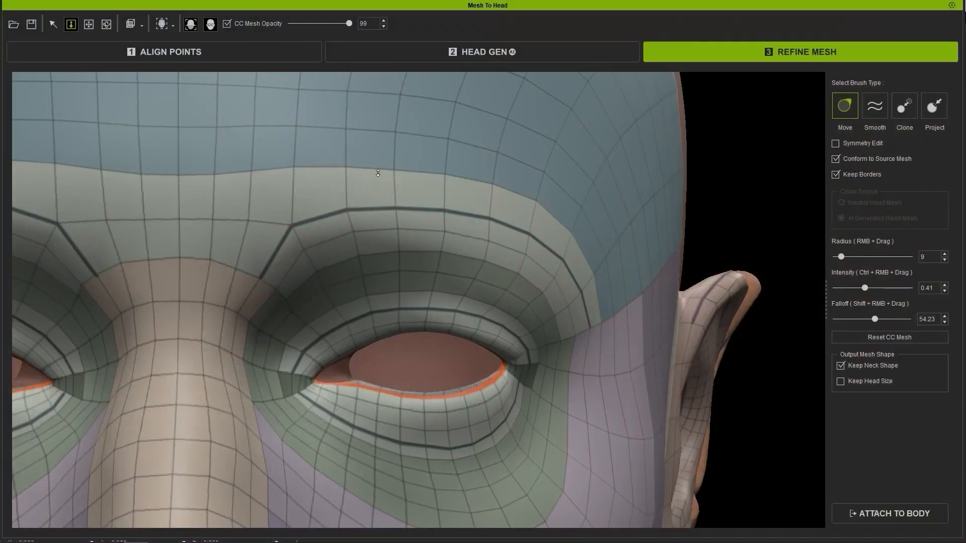
Lower CC Mesh Opacity and move the brow loops onto the scanned eyebrows (radius 9, intensity 0.41).
{"action": "left_click_drag", "start_coordinate": [350, 23], "coordinate": [308, 23]}
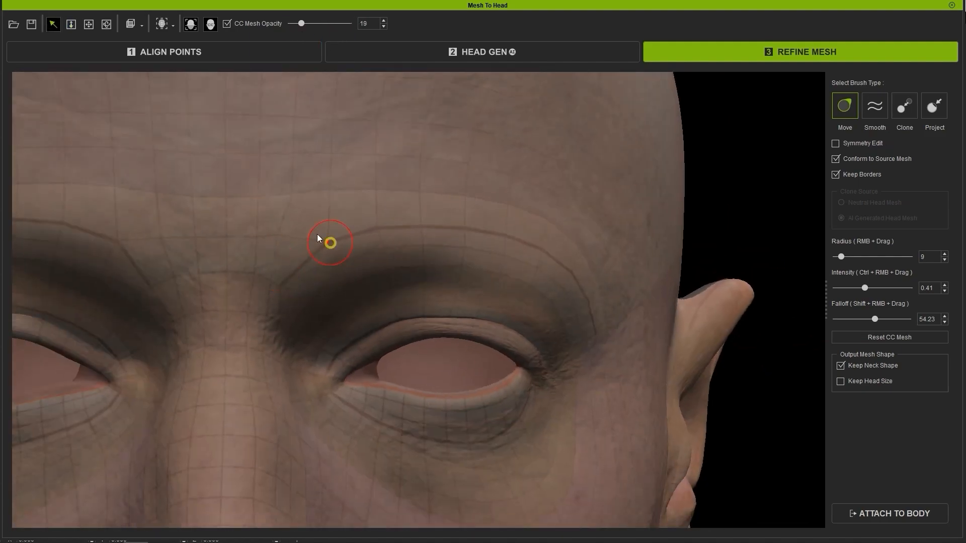
{"action": "left_click", "coordinate": [873, 105]}
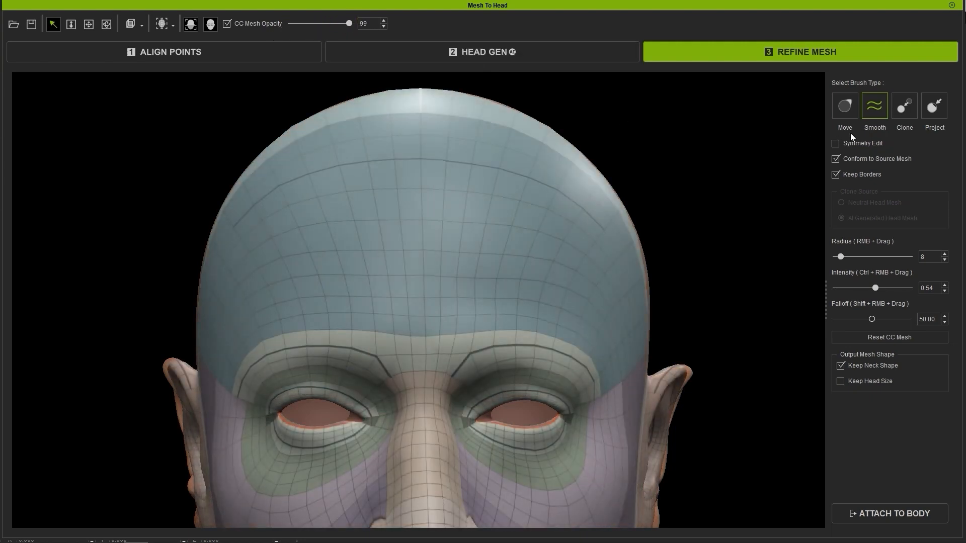
Smooth the forehead grid with a radius of about 46 after a Move pass.
{"action": "left_click", "coordinate": [844, 105]}
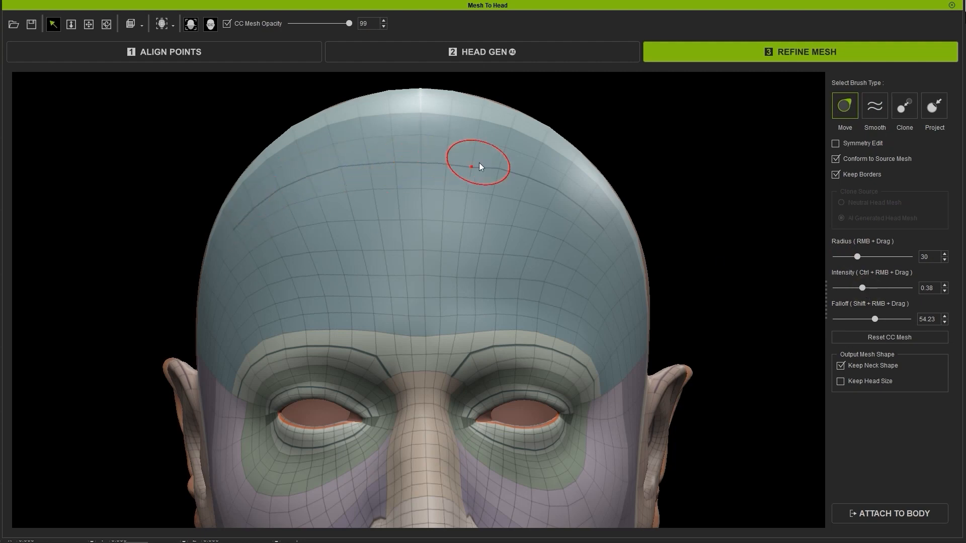
{"action": "left_click", "coordinate": [873, 105]}
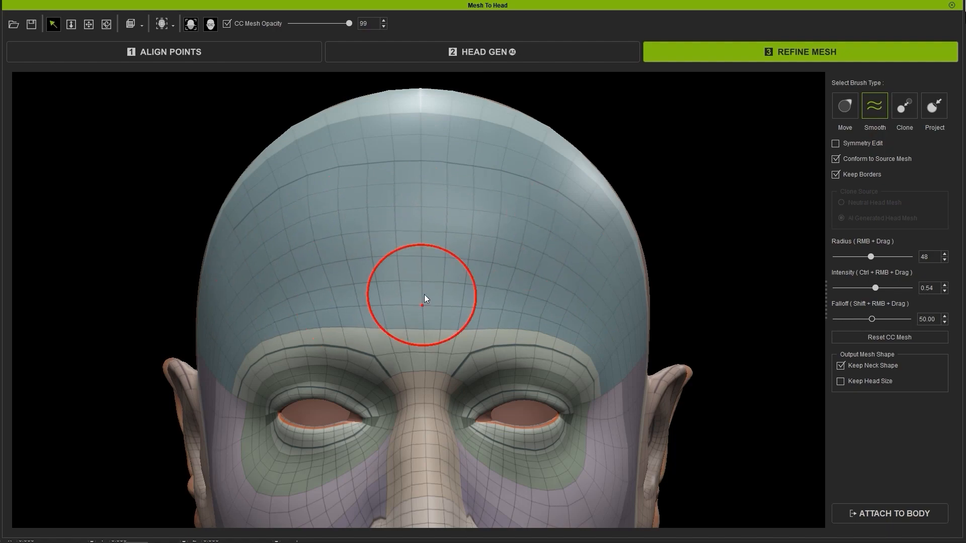
{"action": "left_click_drag", "start_coordinate": [349, 23], "coordinate": [320, 23]}
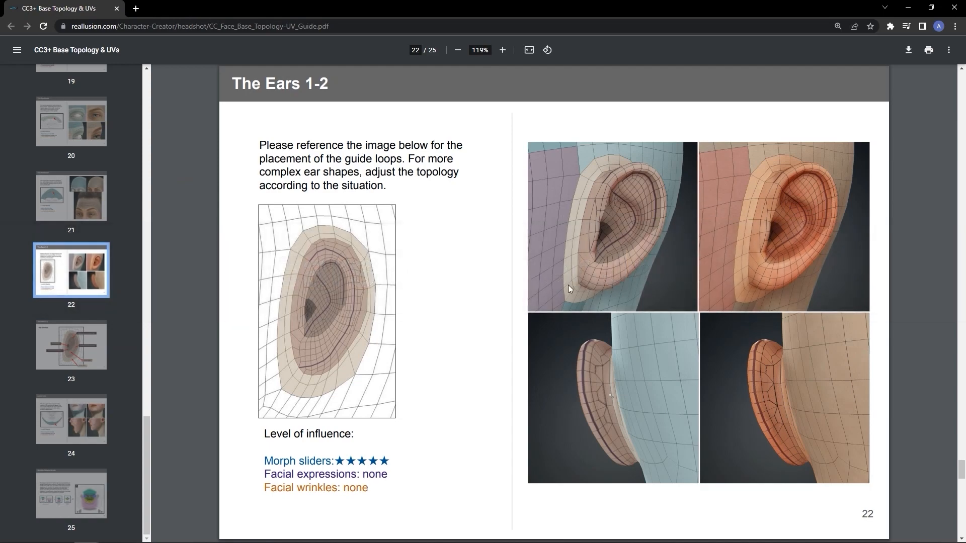
Jump to page 22, The Ears 1-2, in the topology guide.
{"action": "left_click", "coordinate": [70, 344]}
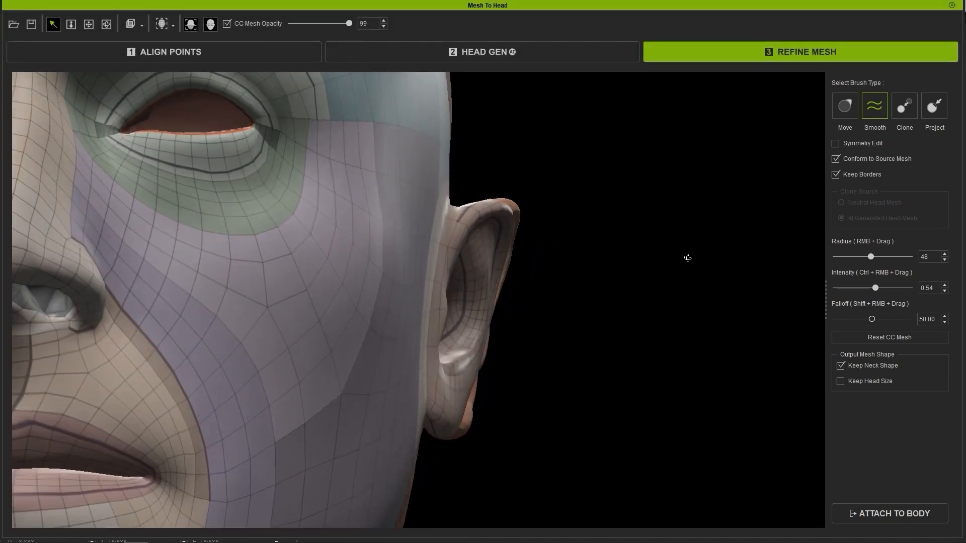
Move the earlobe and inner ear loops freely with Conform to Source Mesh unchecked.
{"action": "left_click", "coordinate": [844, 104]}
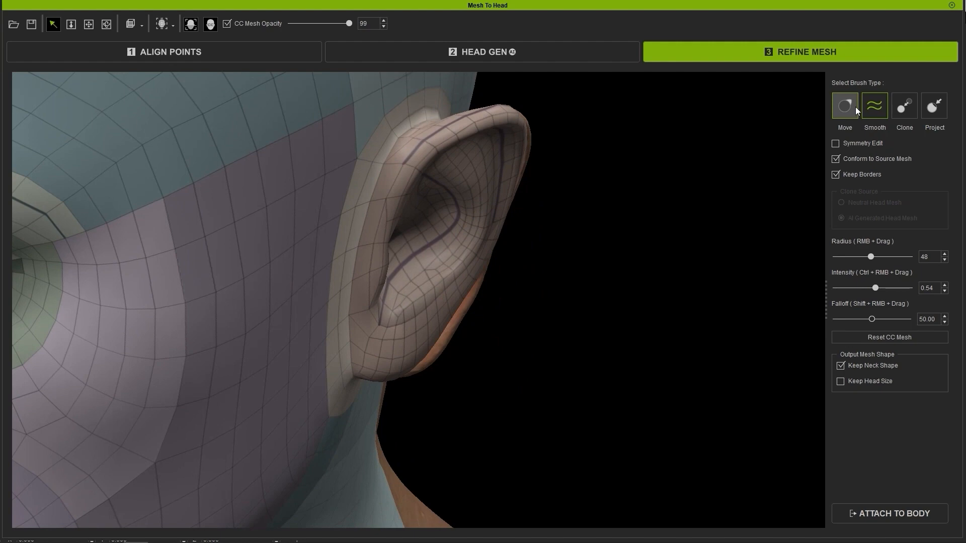
{"action": "left_click", "coordinate": [843, 104]}
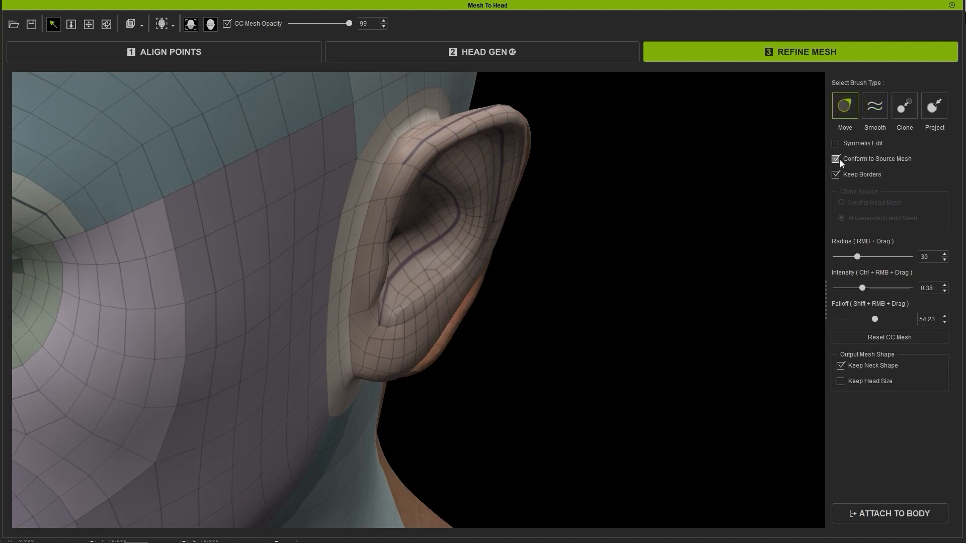
{"action": "left_click", "coordinate": [835, 159]}
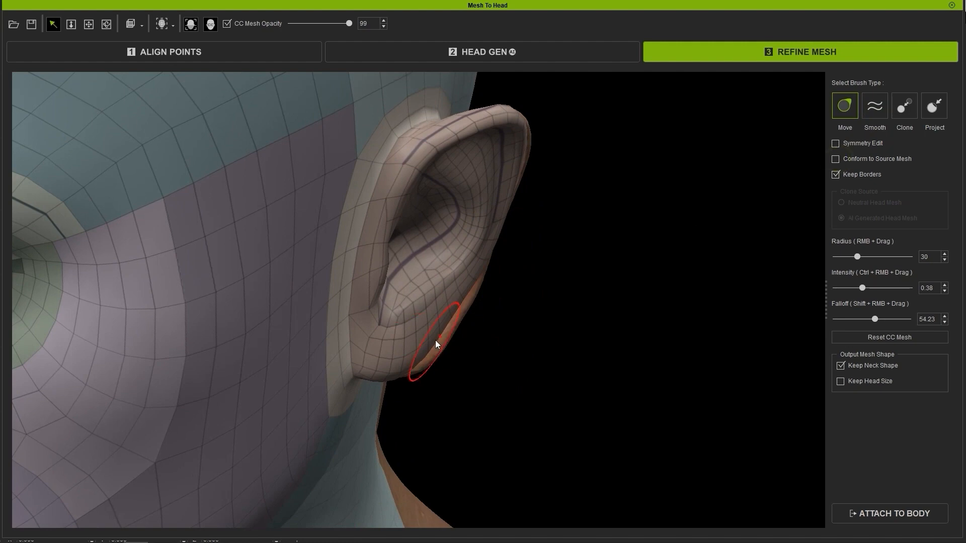
{"action": "left_click_drag", "start_coordinate": [434, 344], "coordinate": [457, 281]}
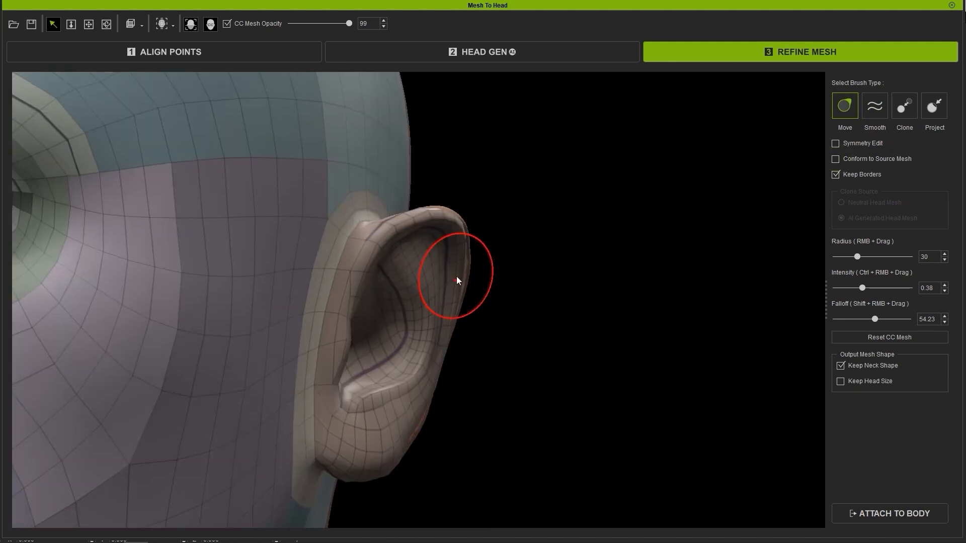
{"action": "left_click_drag", "start_coordinate": [456, 280], "coordinate": [460, 339]}
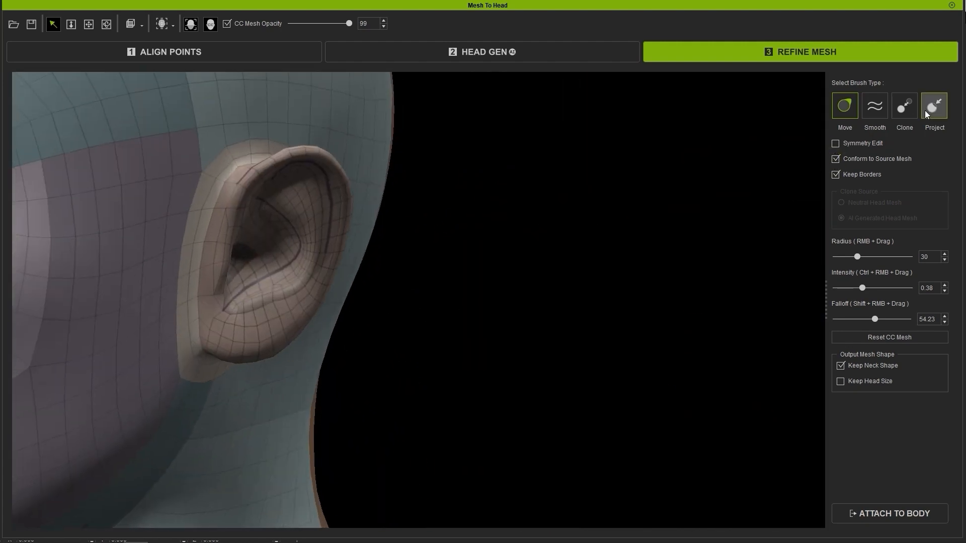
Project the ear mesh onto the scanned ear, then fix the helix rim with a small Move brush.
{"action": "left_click", "coordinate": [934, 105]}
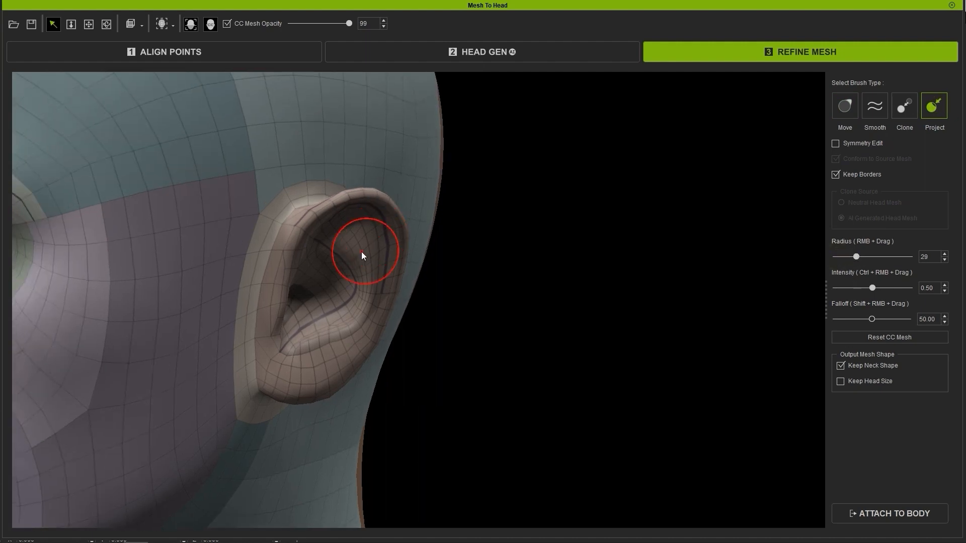
{"action": "left_click_drag", "start_coordinate": [348, 23], "coordinate": [323, 23]}
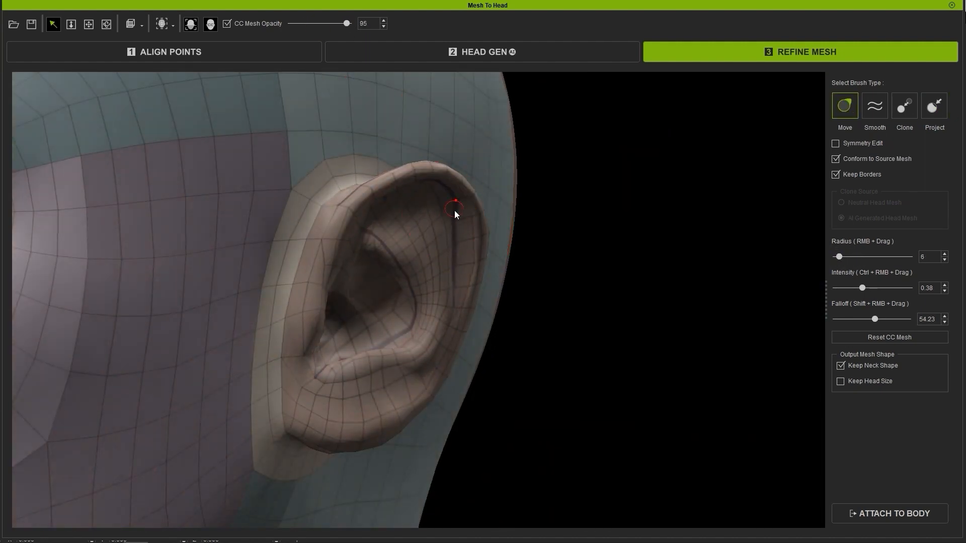
{"action": "left_click", "coordinate": [873, 105]}
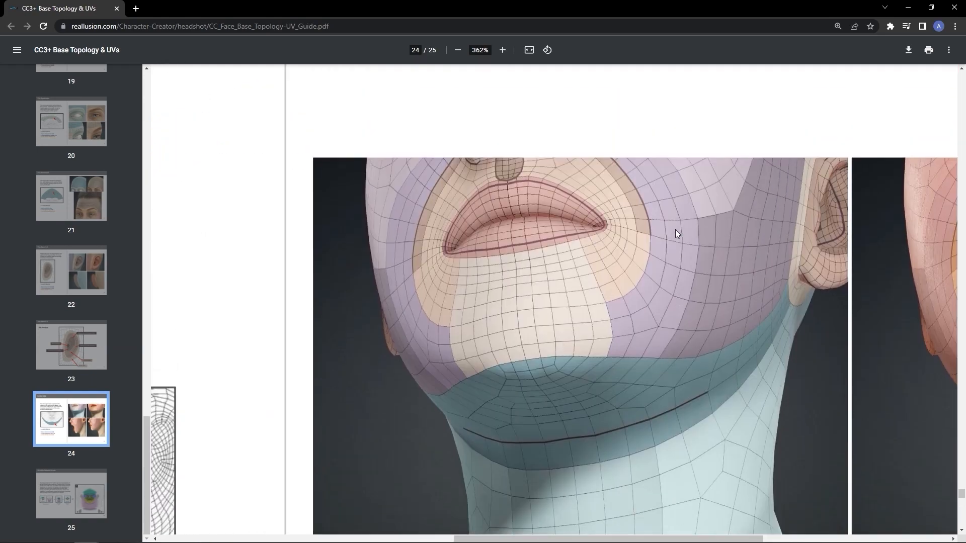
Scroll the guide to page 24's chin and neck topology close-up at 362% zoom.
{"action": "scroll", "scroll_direction": "down", "scroll_amount": 3}
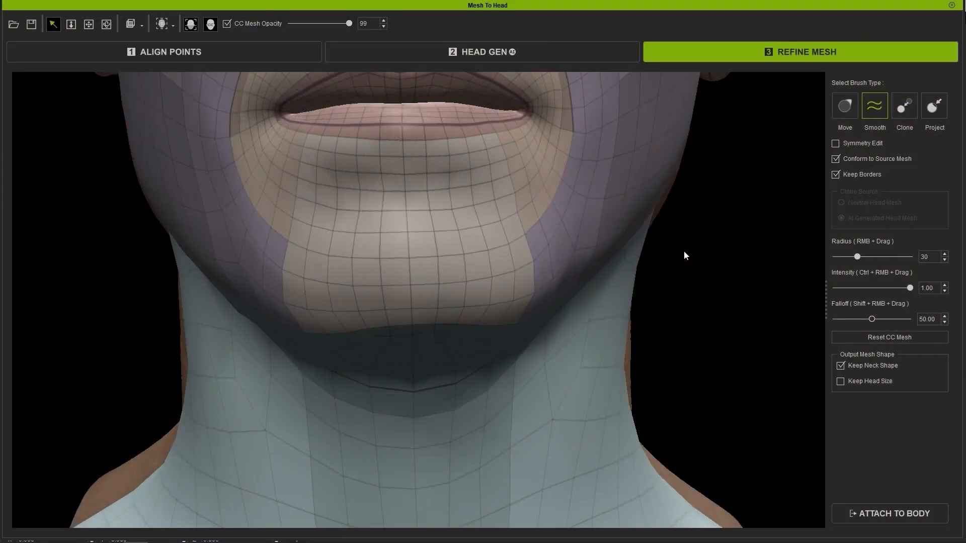
Smooth the chin and neck loops onto the scanned jaw, with a smaller brush and full CC Mesh Opacity.
{"action": "left_click_drag", "start_coordinate": [685, 256], "coordinate": [517, 371]}
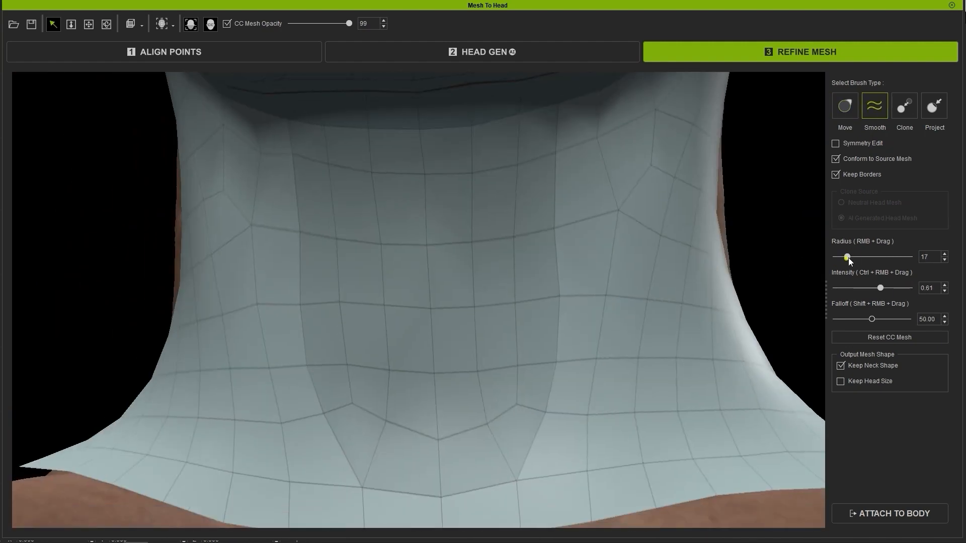
{"action": "left_click_drag", "start_coordinate": [349, 23], "coordinate": [293, 23]}
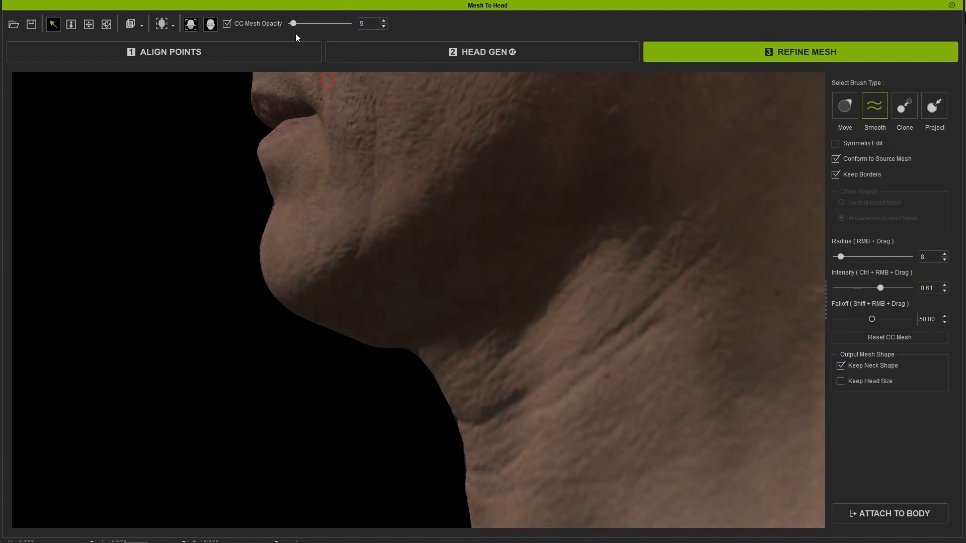
{"action": "left_click_drag", "start_coordinate": [295, 23], "coordinate": [348, 23]}
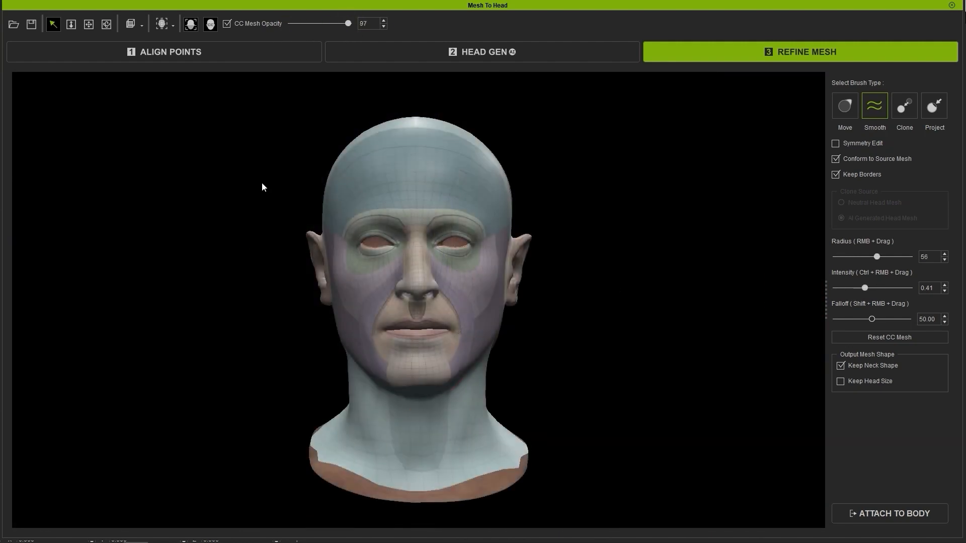
{"action": "left_click", "coordinate": [892, 513]}
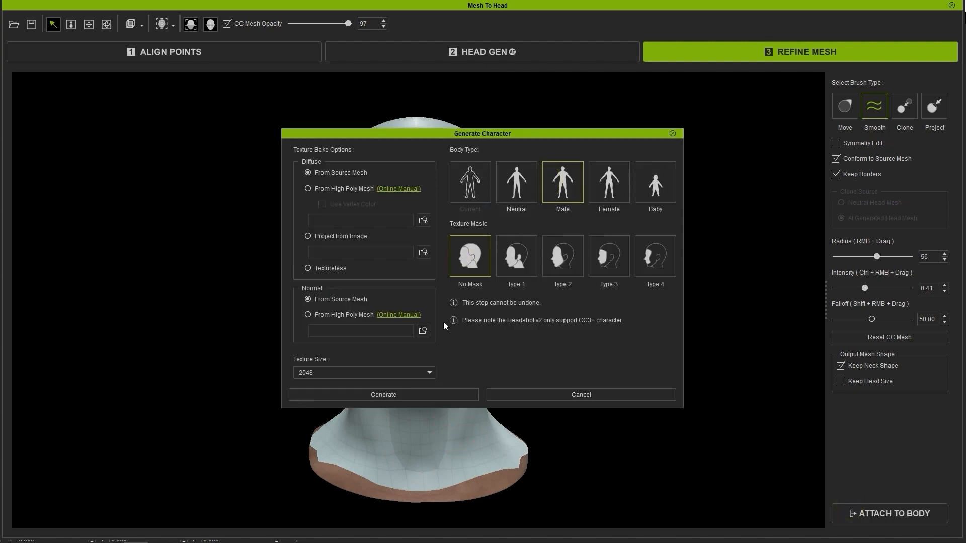
Generate the character keeping the Male body and No Mask options.
{"action": "left_click", "coordinate": [382, 394]}
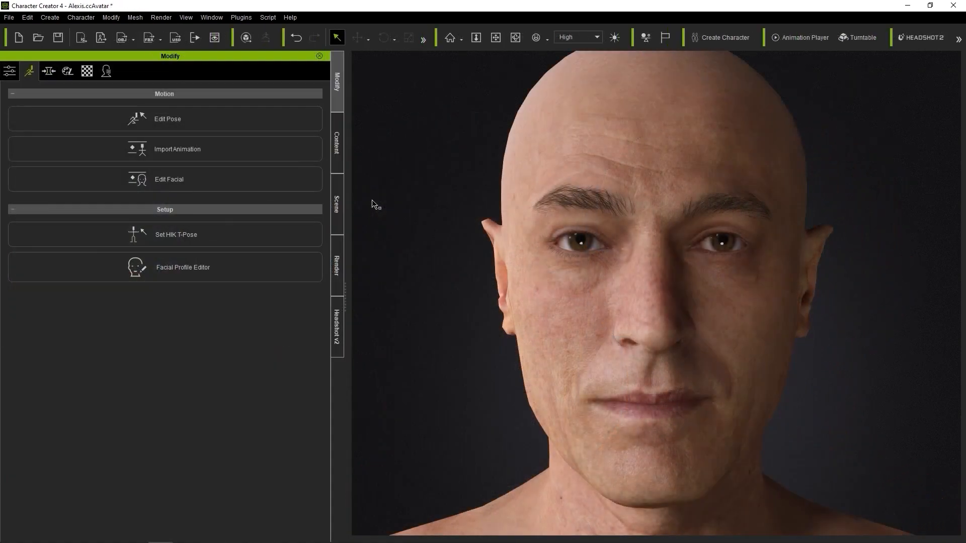
Start Edit Facial on the generated head, test the muscle regions, then revert the expression.
{"action": "left_click", "coordinate": [169, 179]}
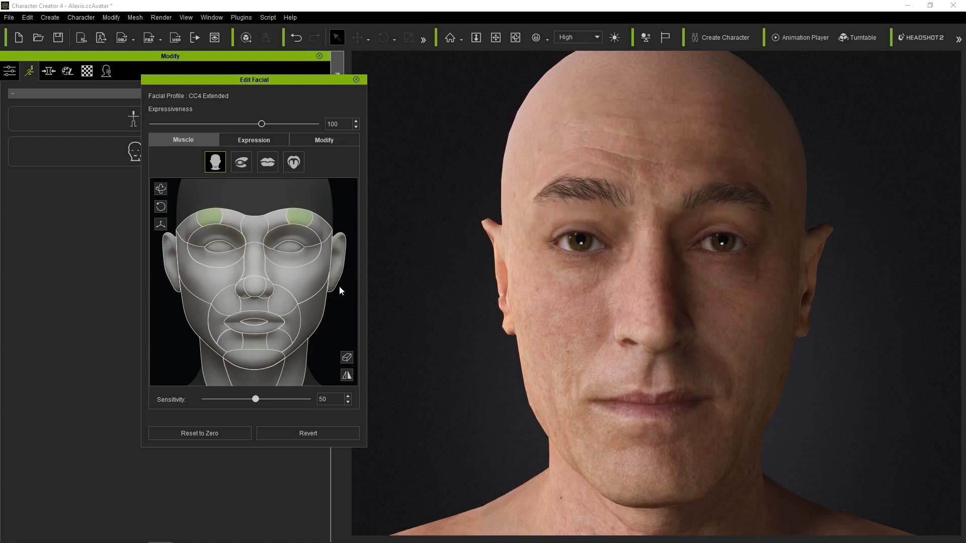
{"action": "left_click", "coordinate": [308, 432]}
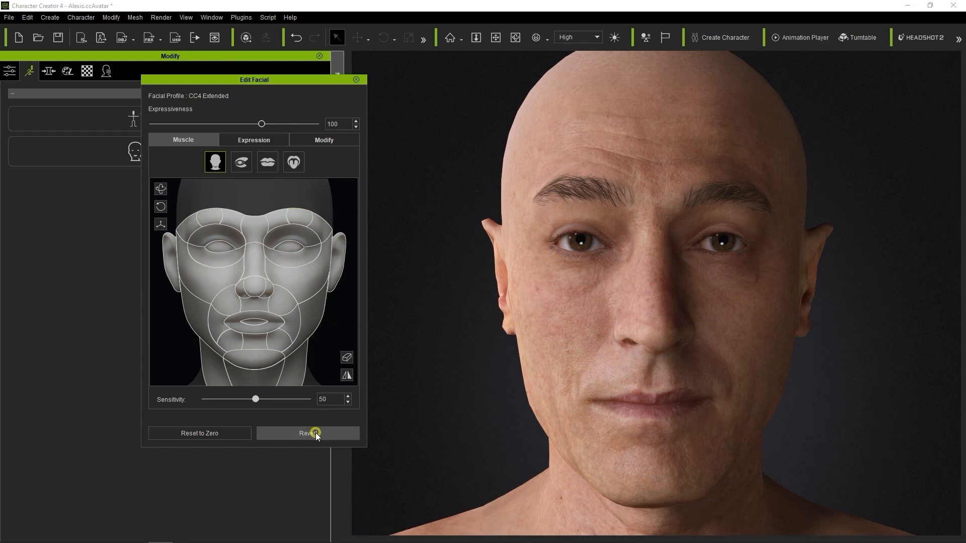